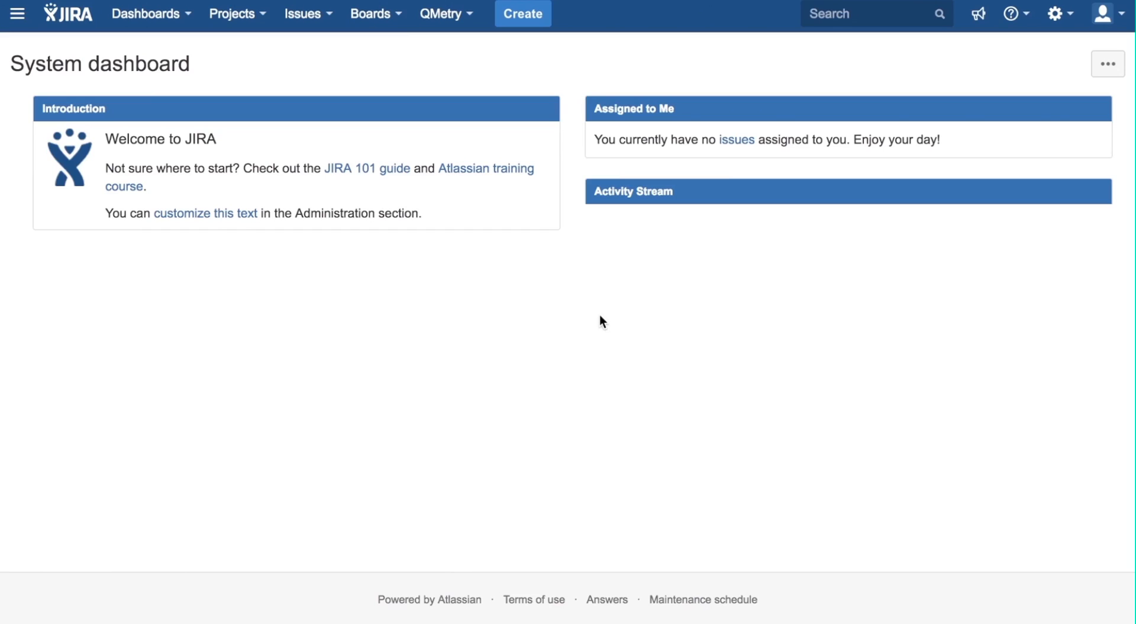
pyautogui.moveTo(510, 76)
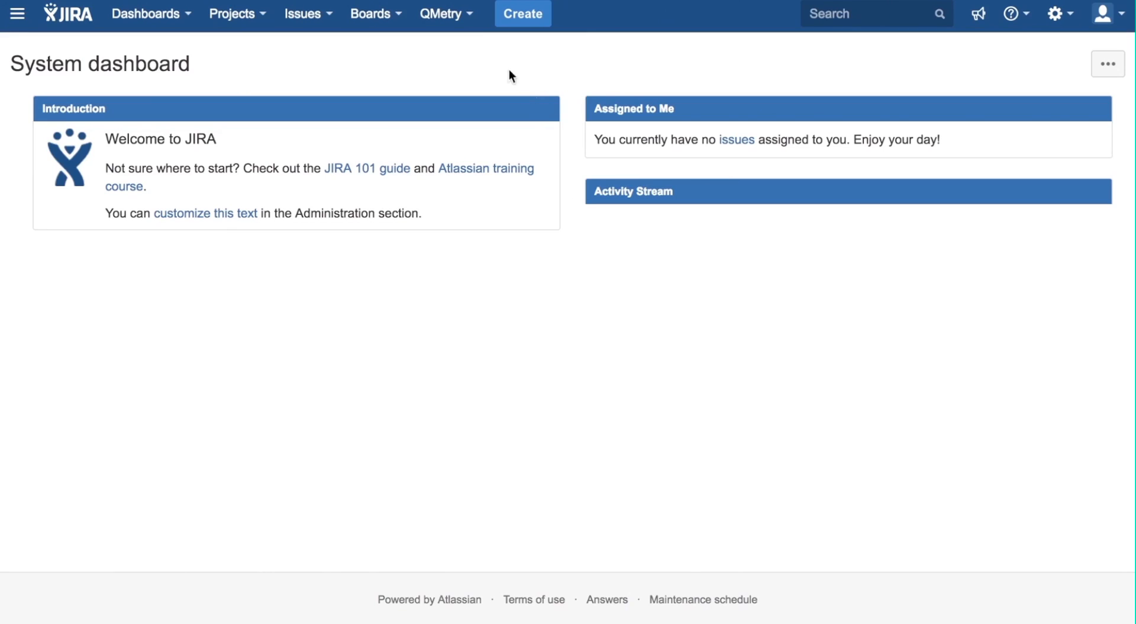
# Step: Start a new test run for project FlyHigh from the QMetry menu
pyautogui.click(442, 13)
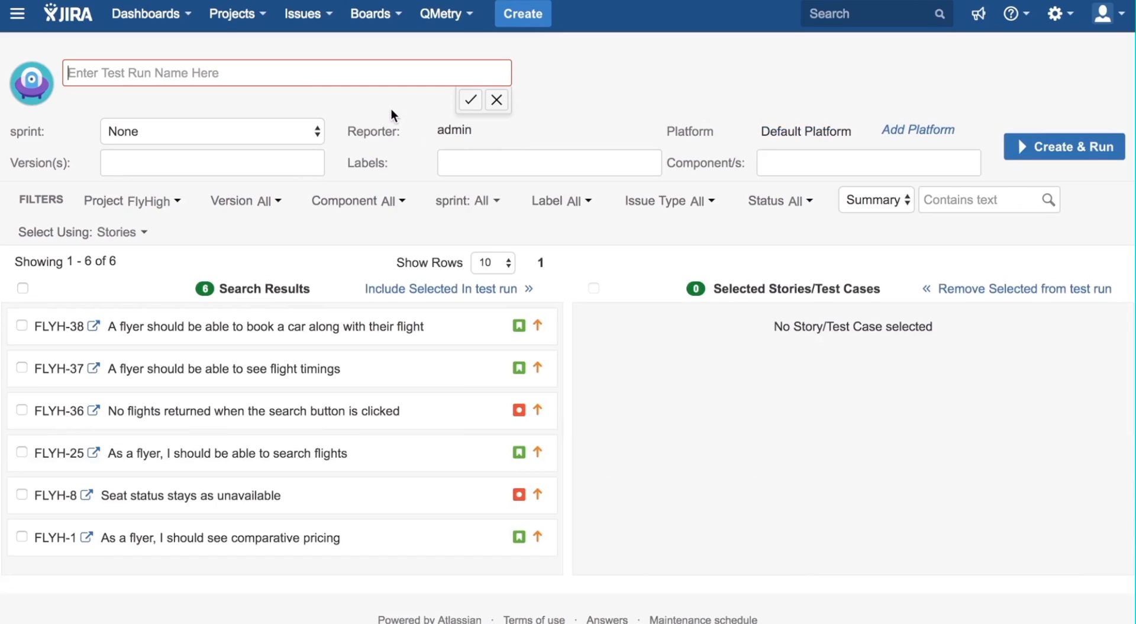
# Step: Name the new test run 'FlyHigh Test Run' and confirm it
pyautogui.write('FlyHigh Test Run')
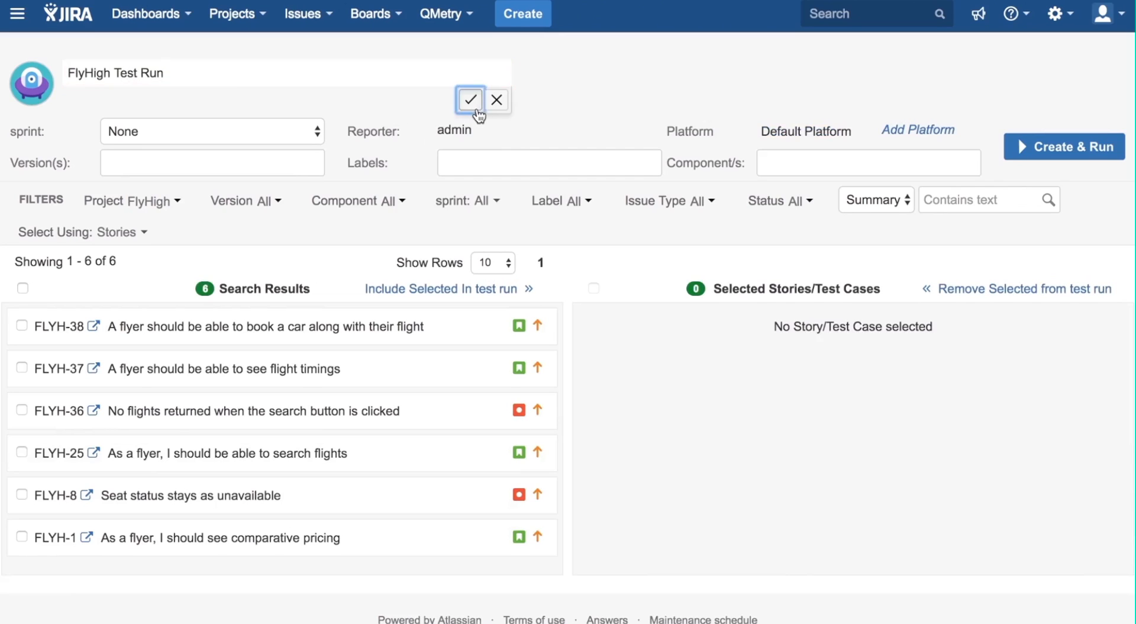
pyautogui.click(470, 99)
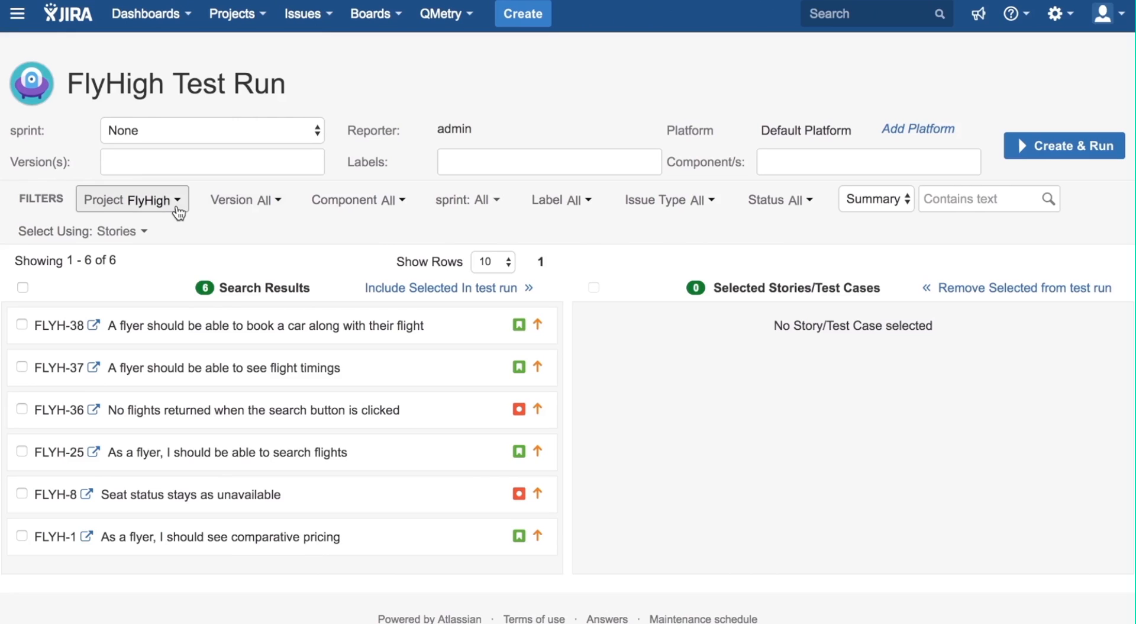
pyautogui.moveTo(457, 225)
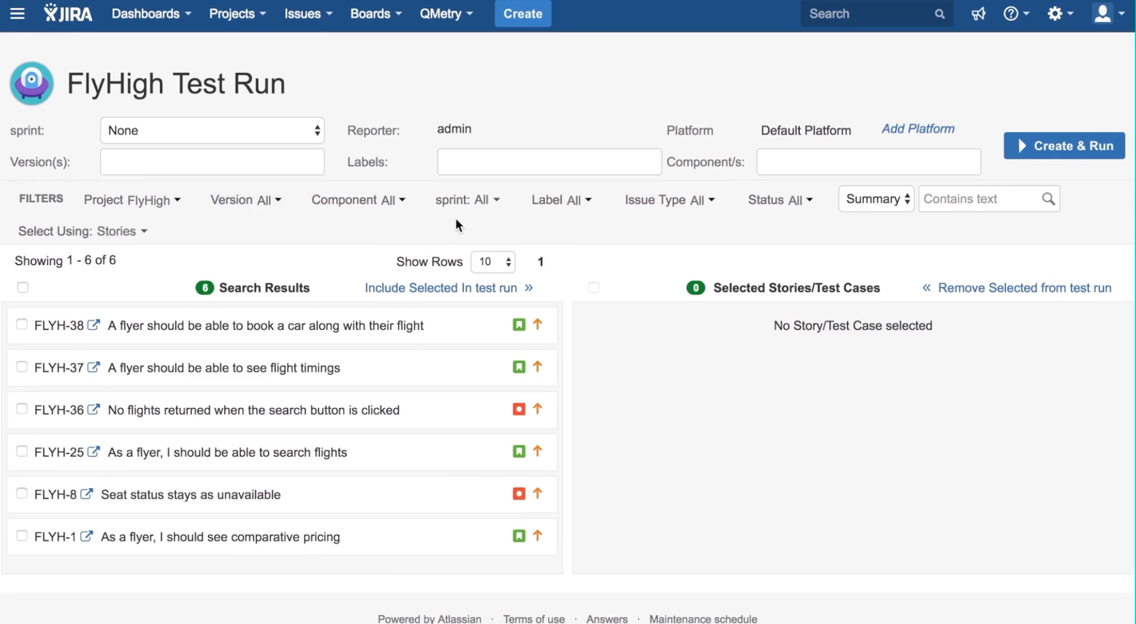
# Step: Filter issues to Story type and search summaries for 'As a flyer, I'
pyautogui.click(664, 198)
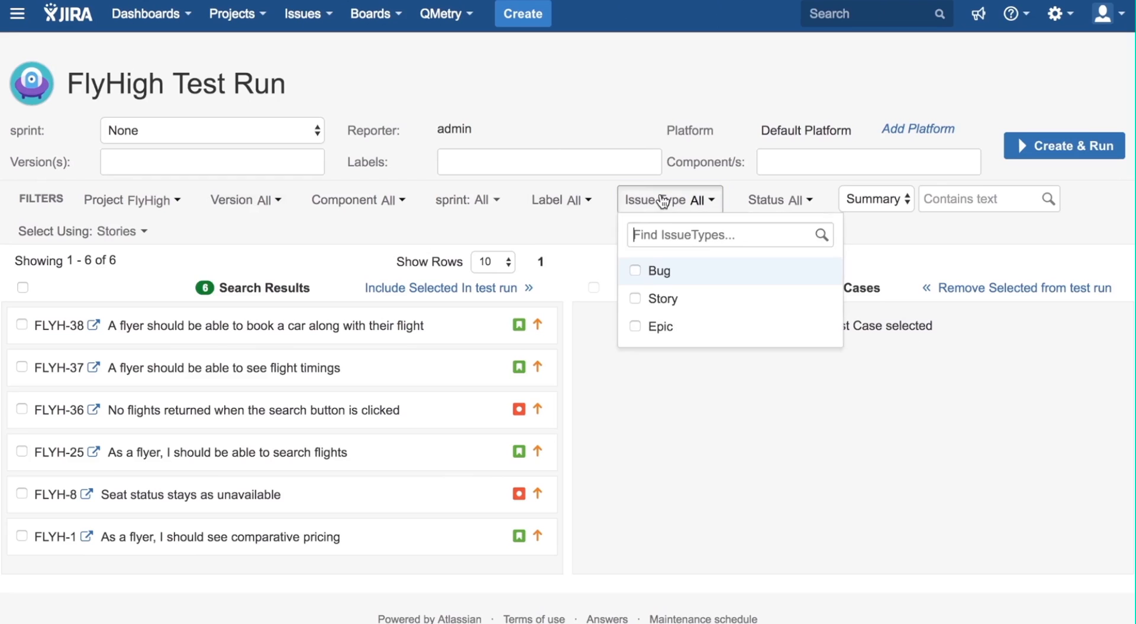
pyautogui.click(636, 298)
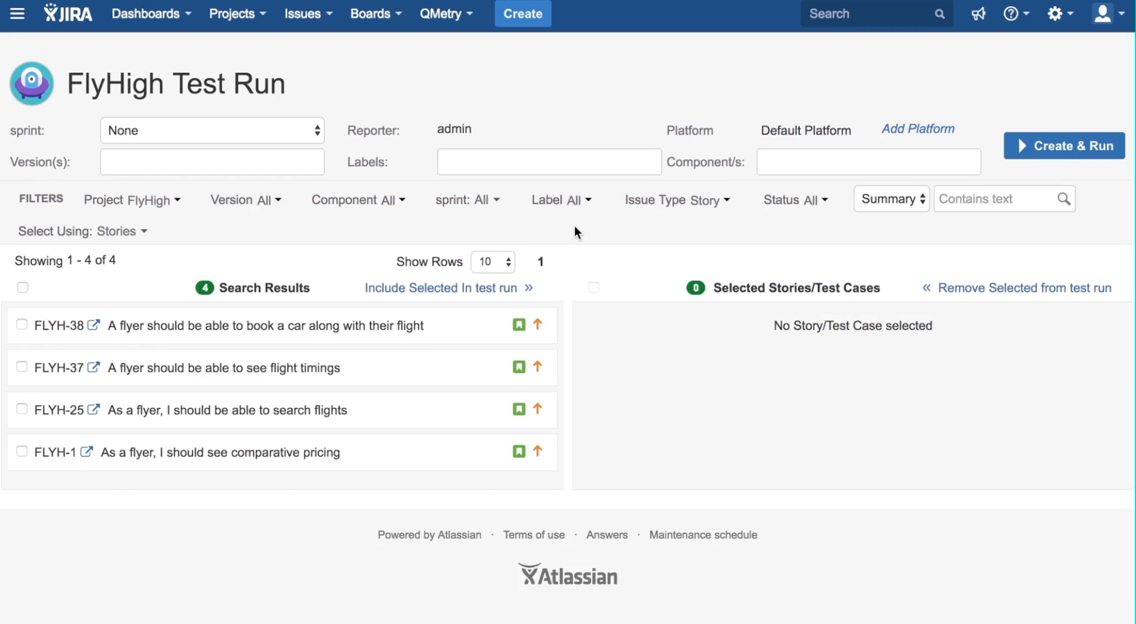
pyautogui.write('A')
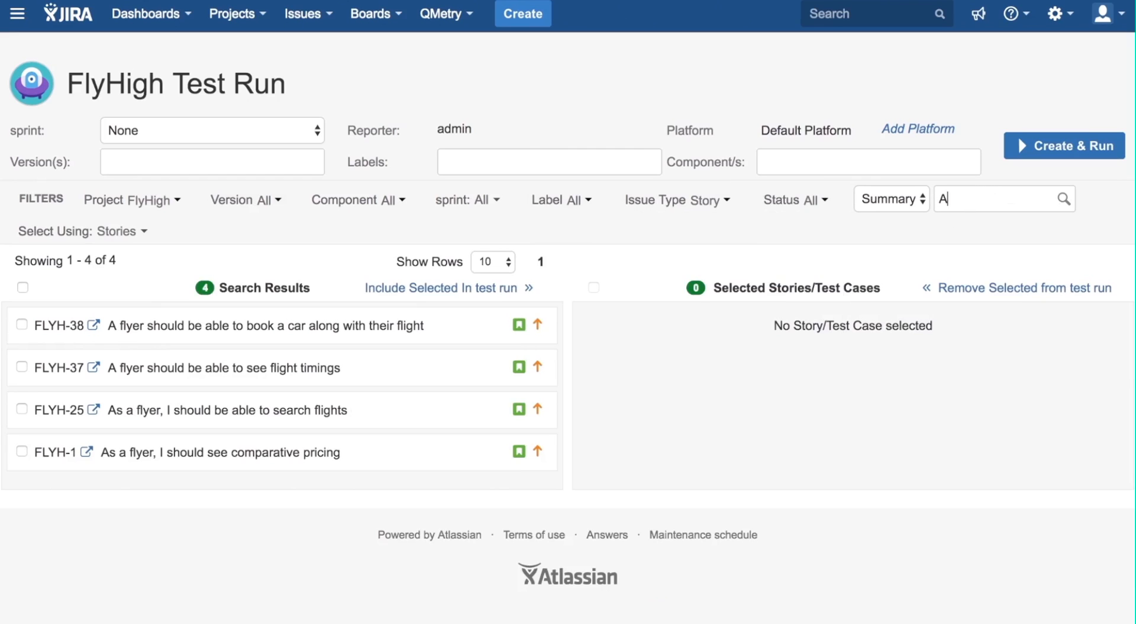
pyautogui.write('s a flyer, I should')
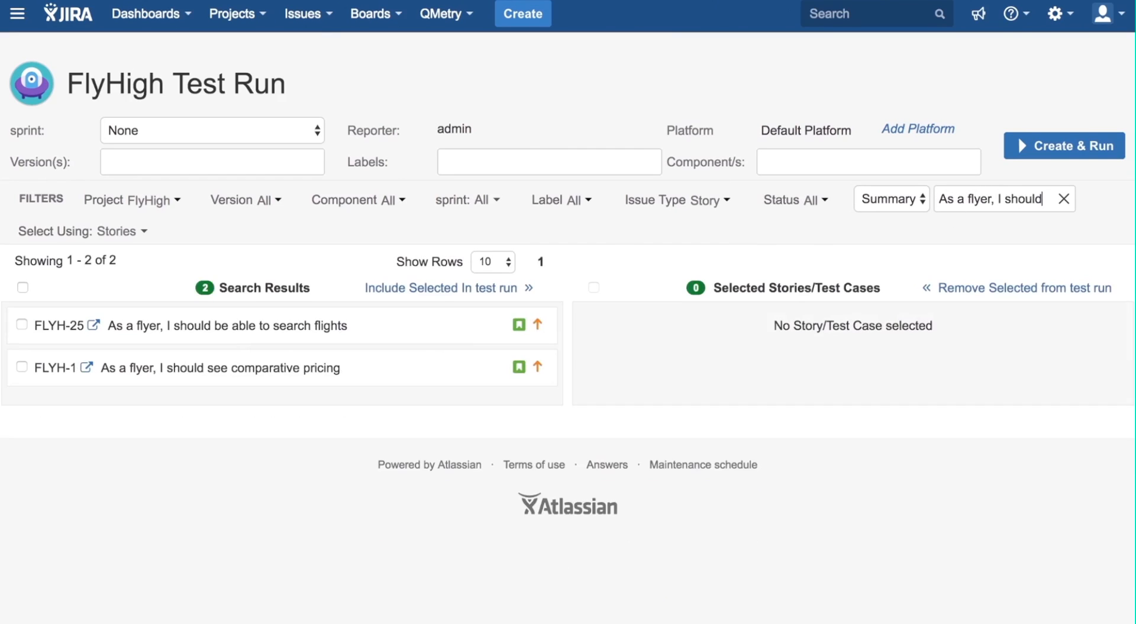
pyautogui.moveTo(832, 239)
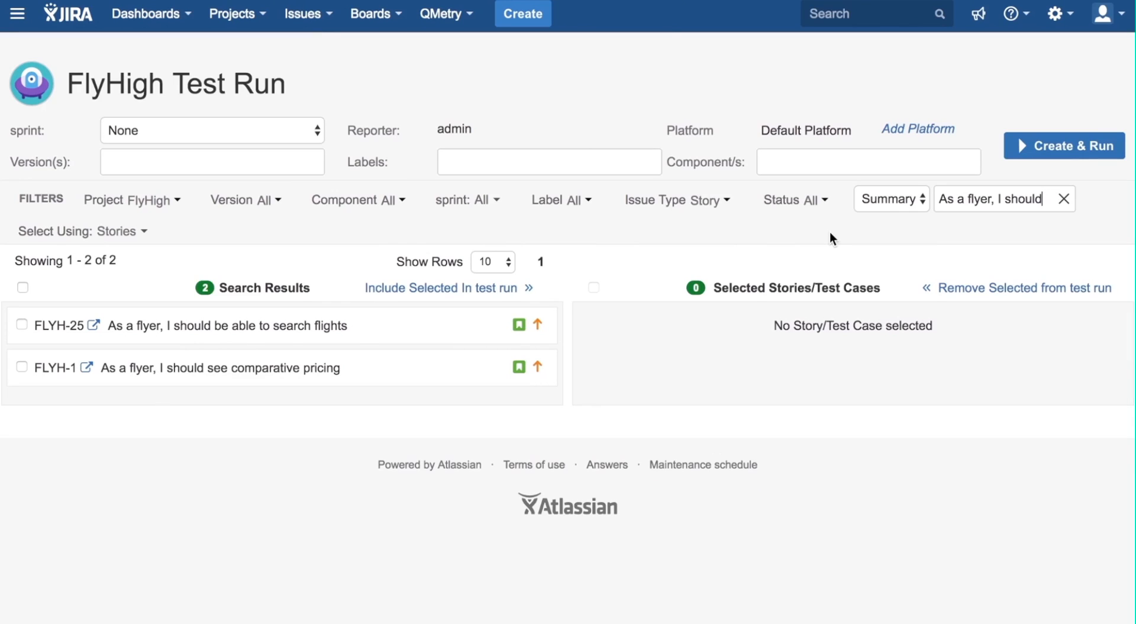
pyautogui.moveTo(324, 301)
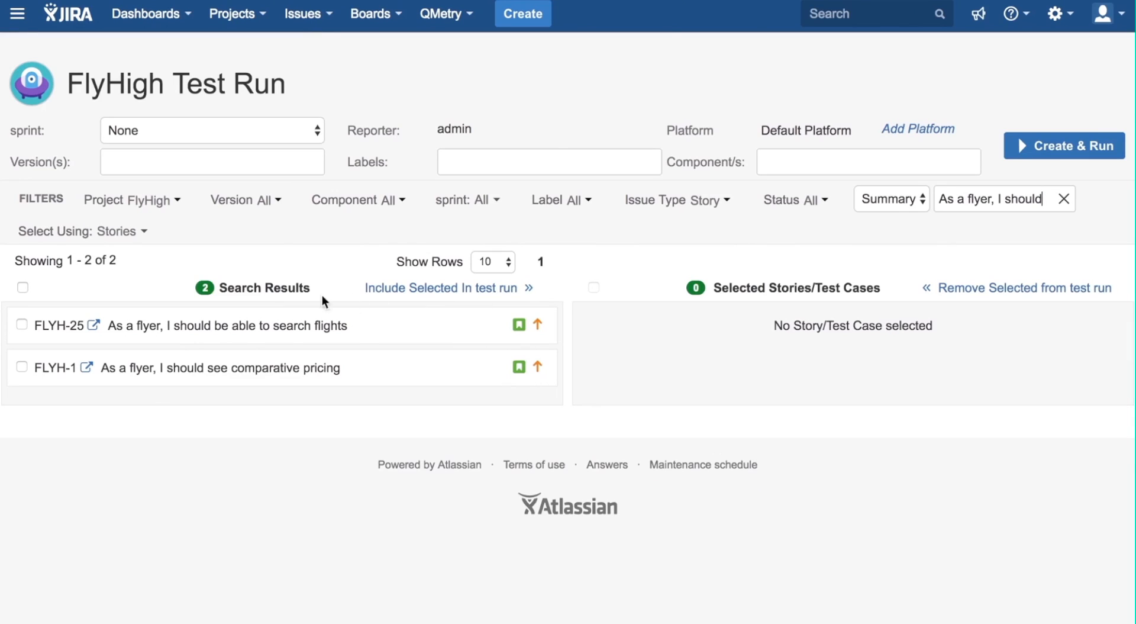
# Step: Include stories FLYH-25 and FLYH-1 in the test run
pyautogui.click(21, 325)
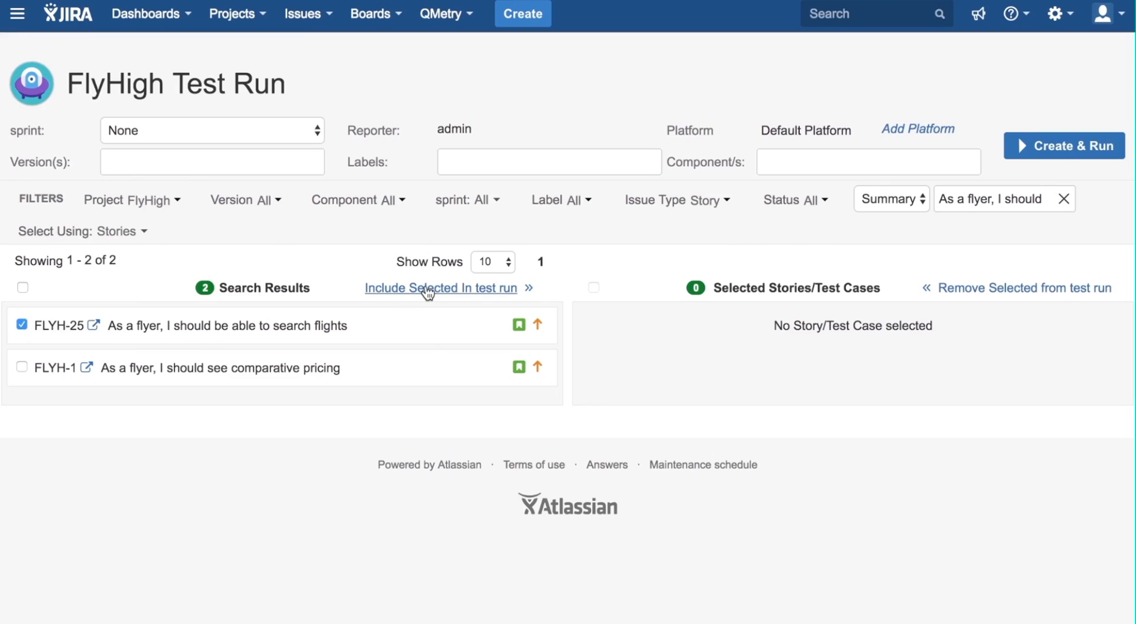
pyautogui.click(440, 288)
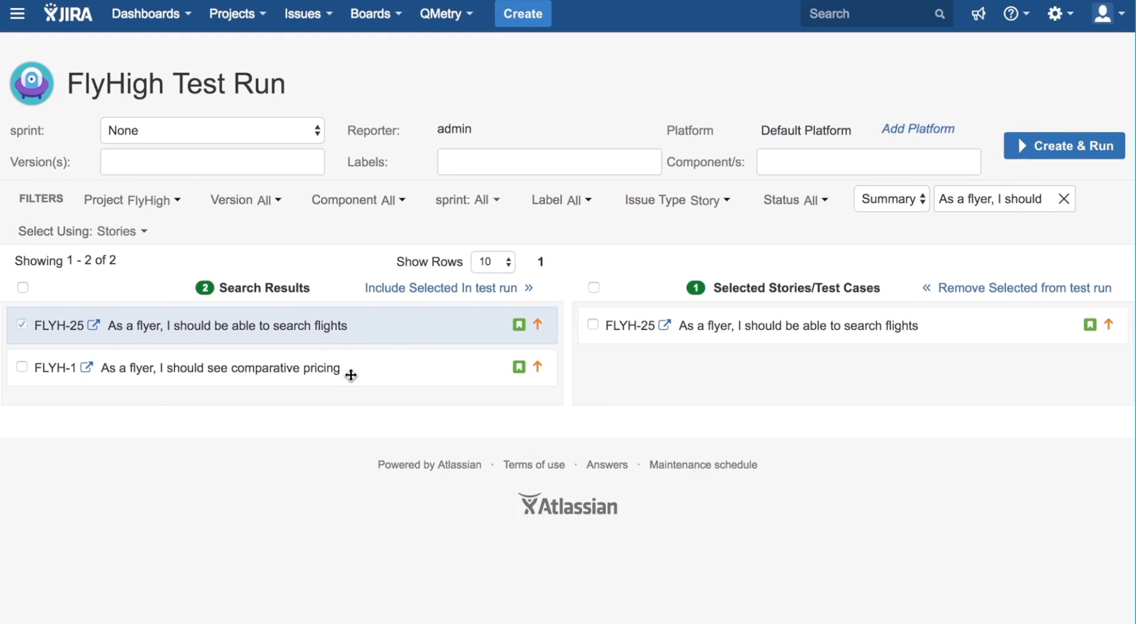
pyautogui.click(21, 367)
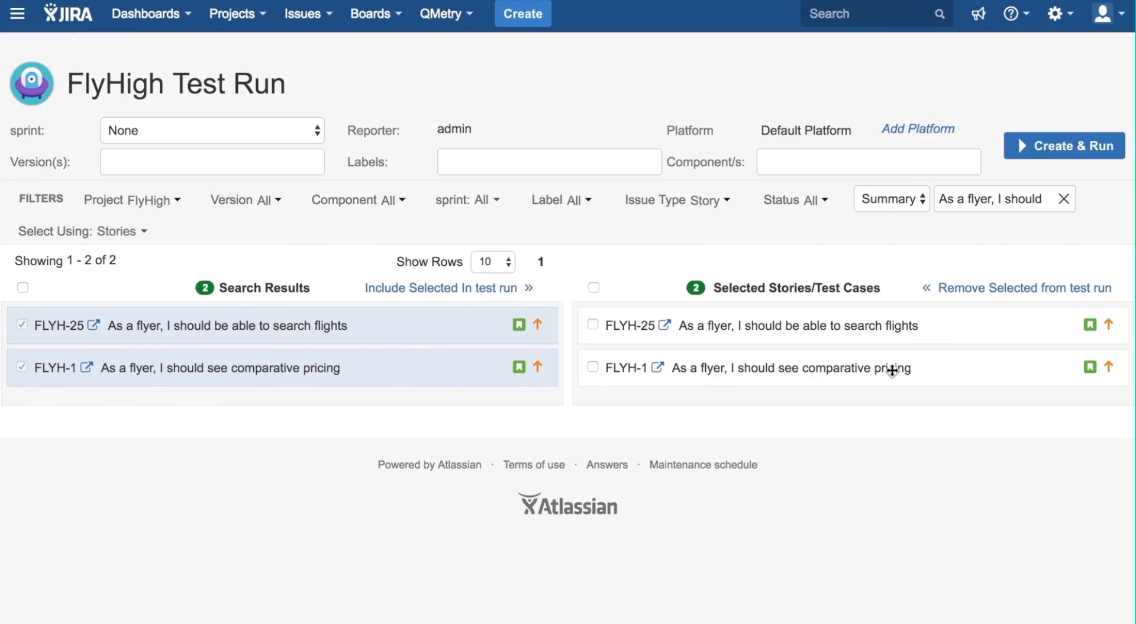
pyautogui.moveTo(915, 325)
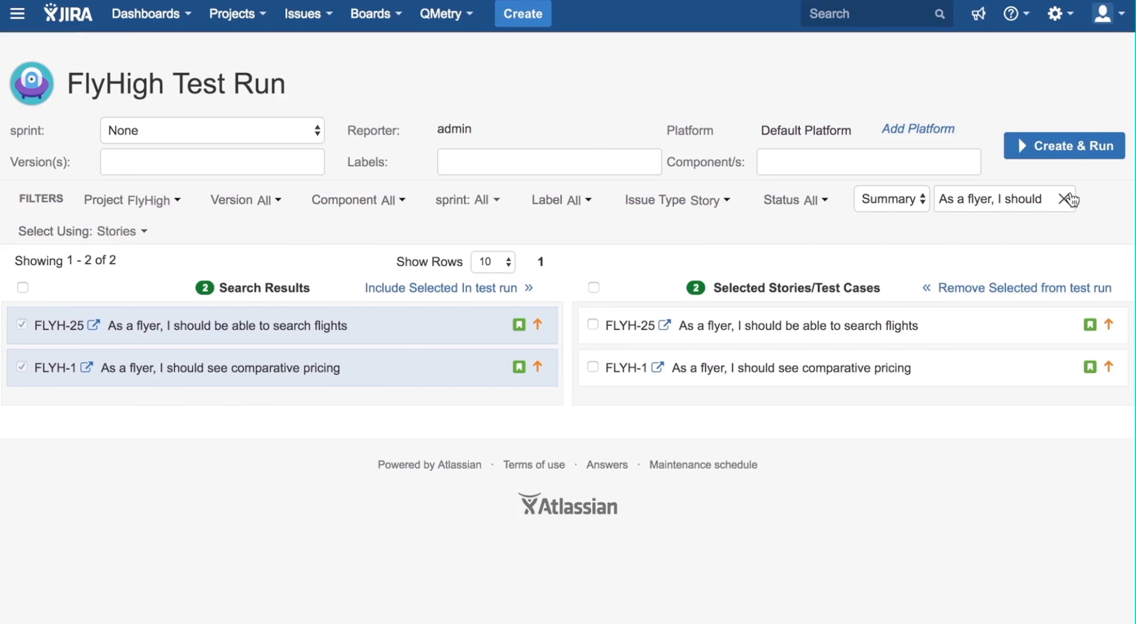
# Step: Clear the summary search and list All Test Cases filtered to the Test Case issue type
pyautogui.click(1070, 199)
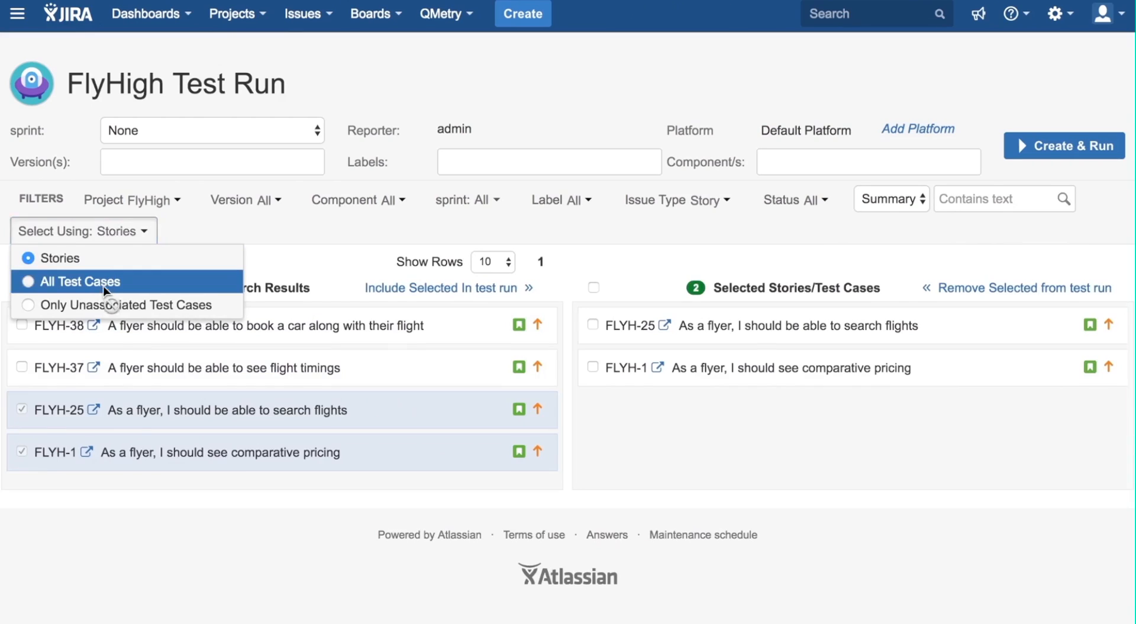
pyautogui.click(91, 281)
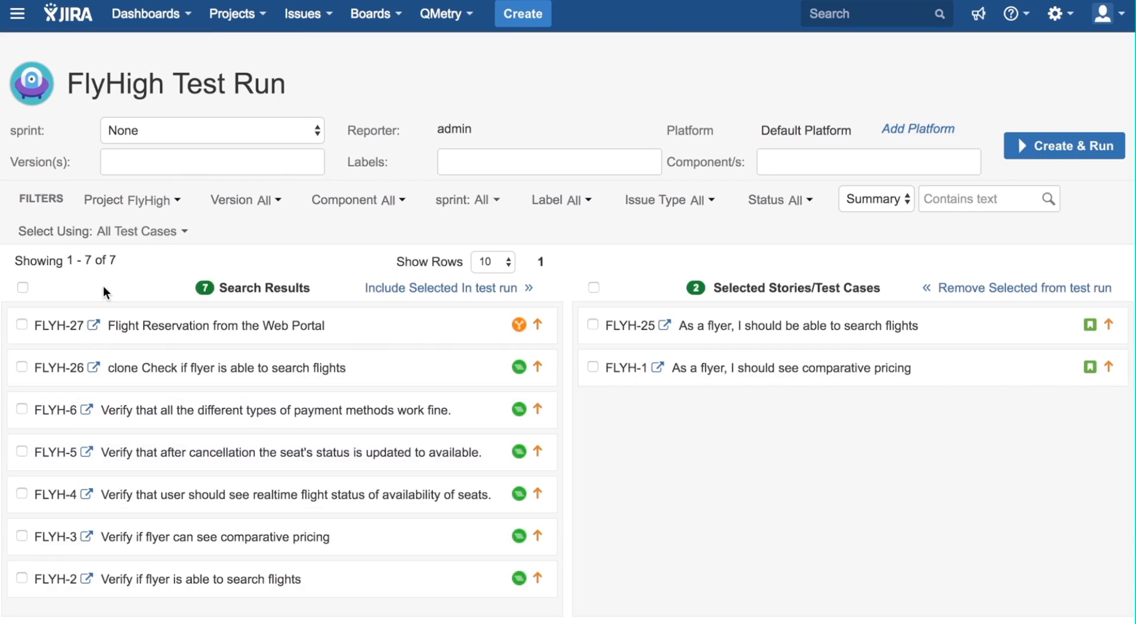
pyautogui.click(664, 199)
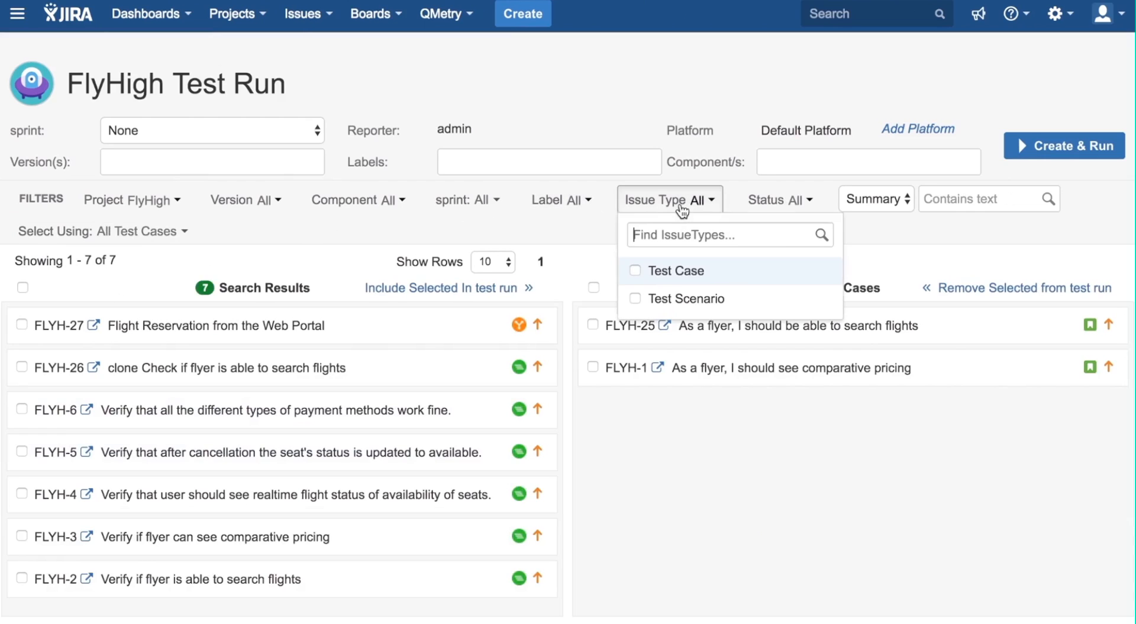
pyautogui.click(636, 269)
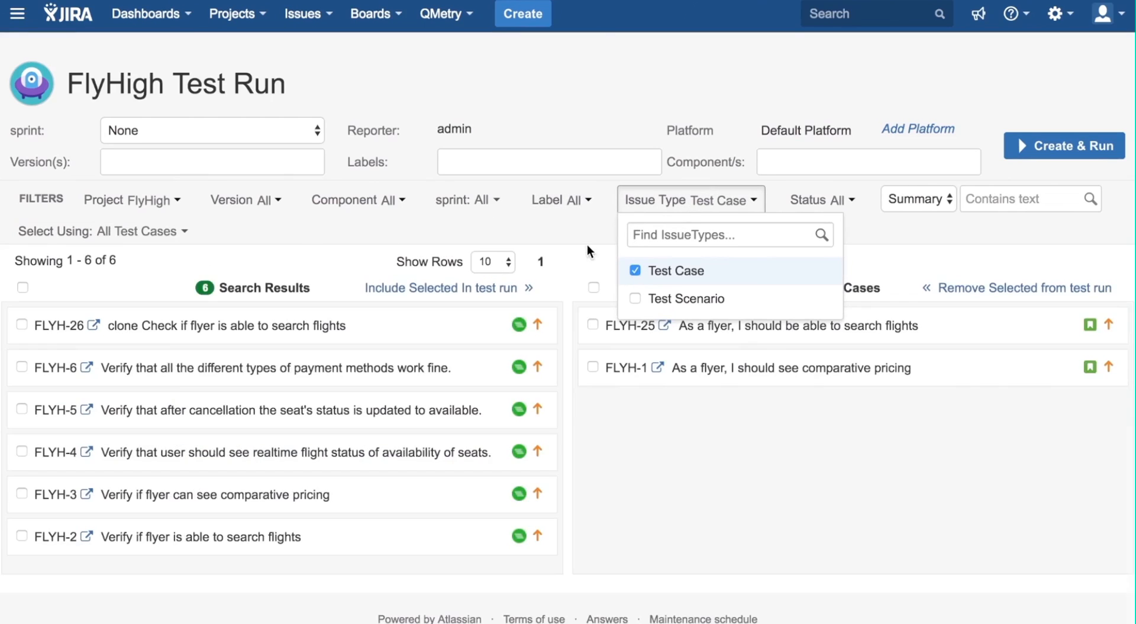
pyautogui.moveTo(584, 246)
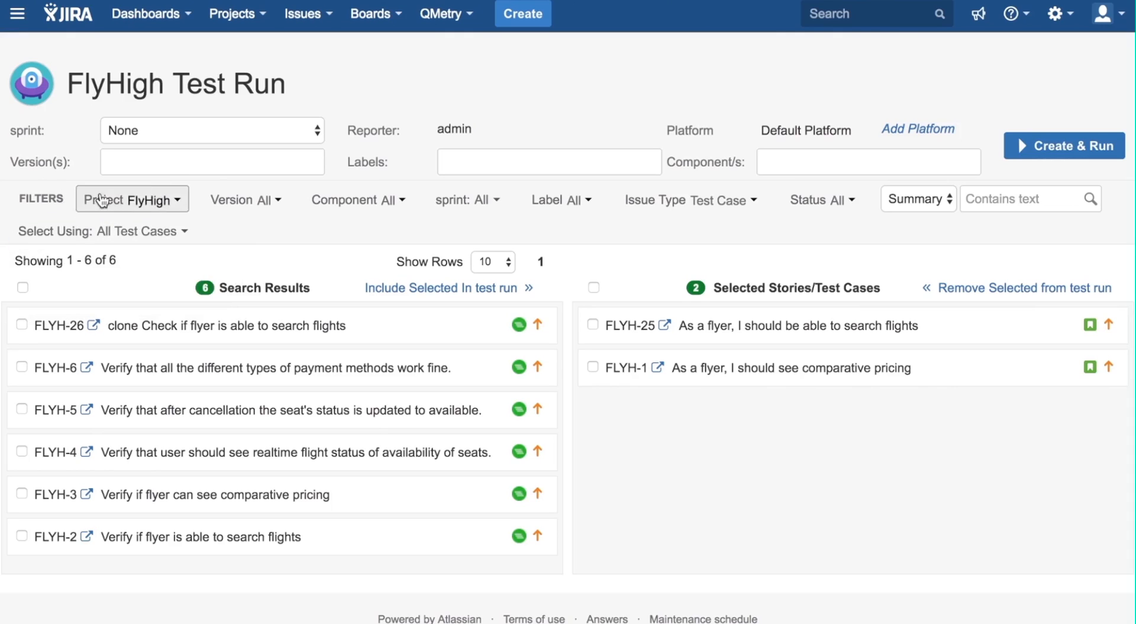
pyautogui.moveTo(632, 225)
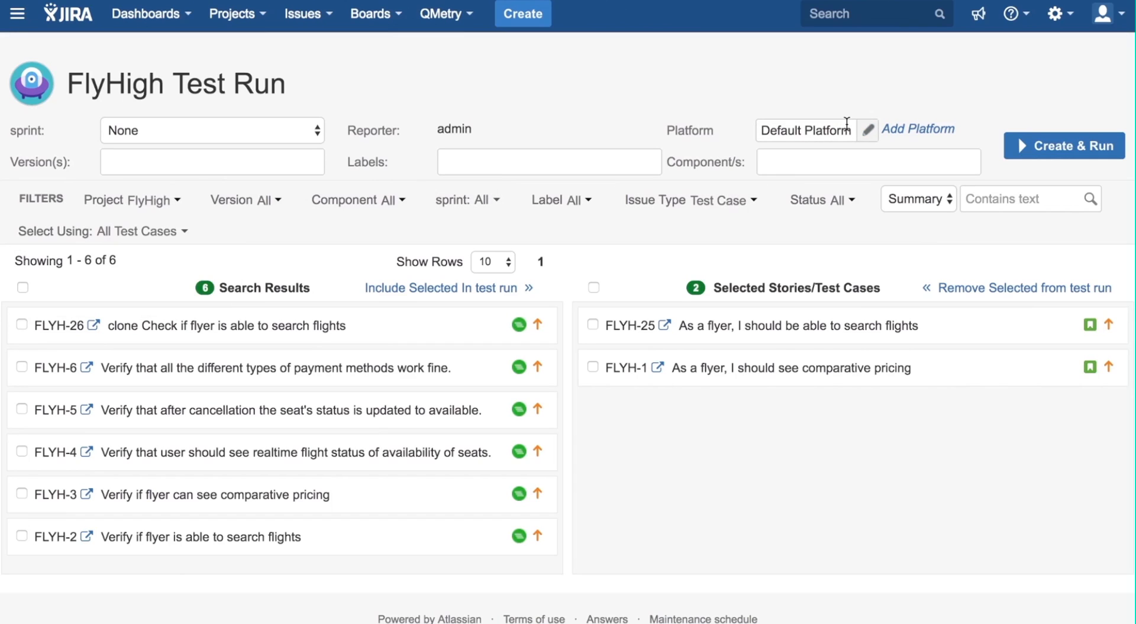
pyautogui.moveTo(806, 130)
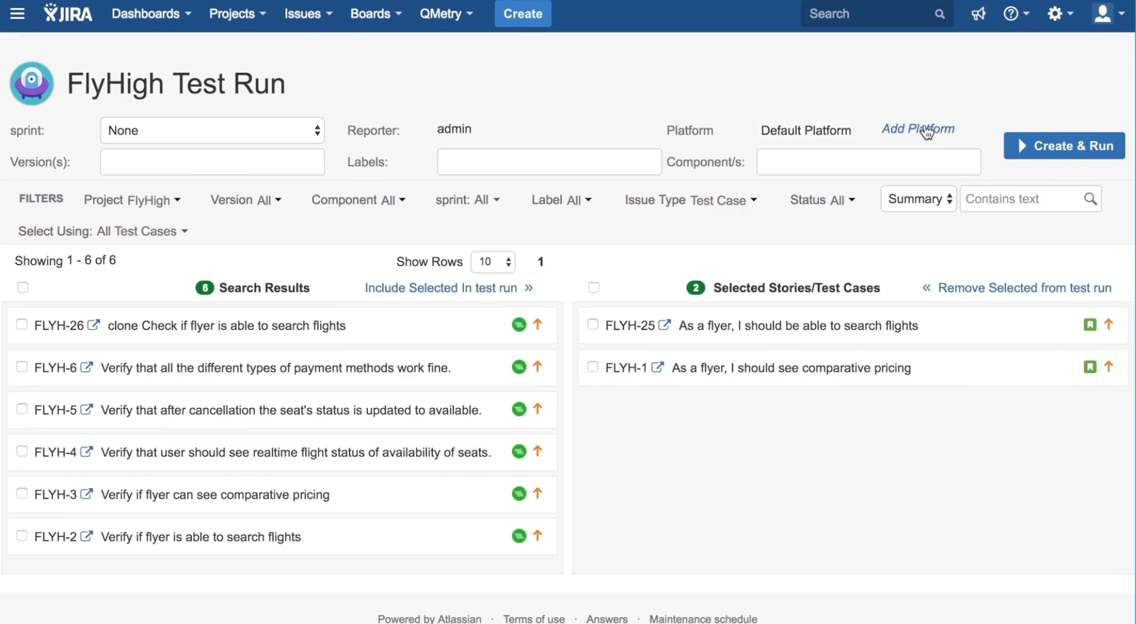
pyautogui.click(918, 129)
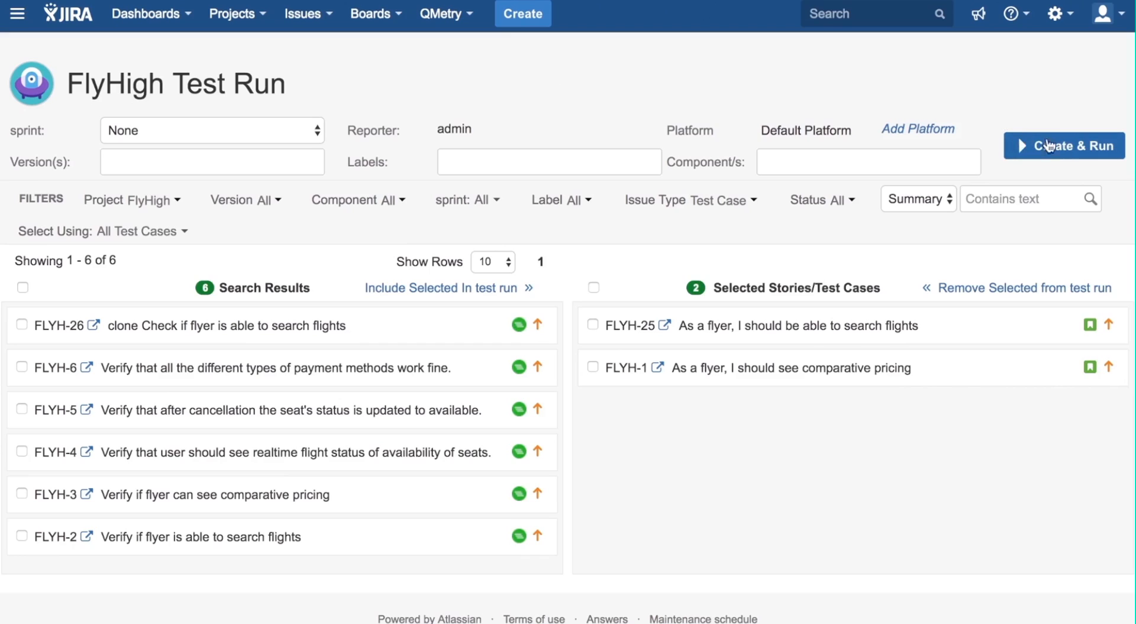
pyautogui.click(1065, 146)
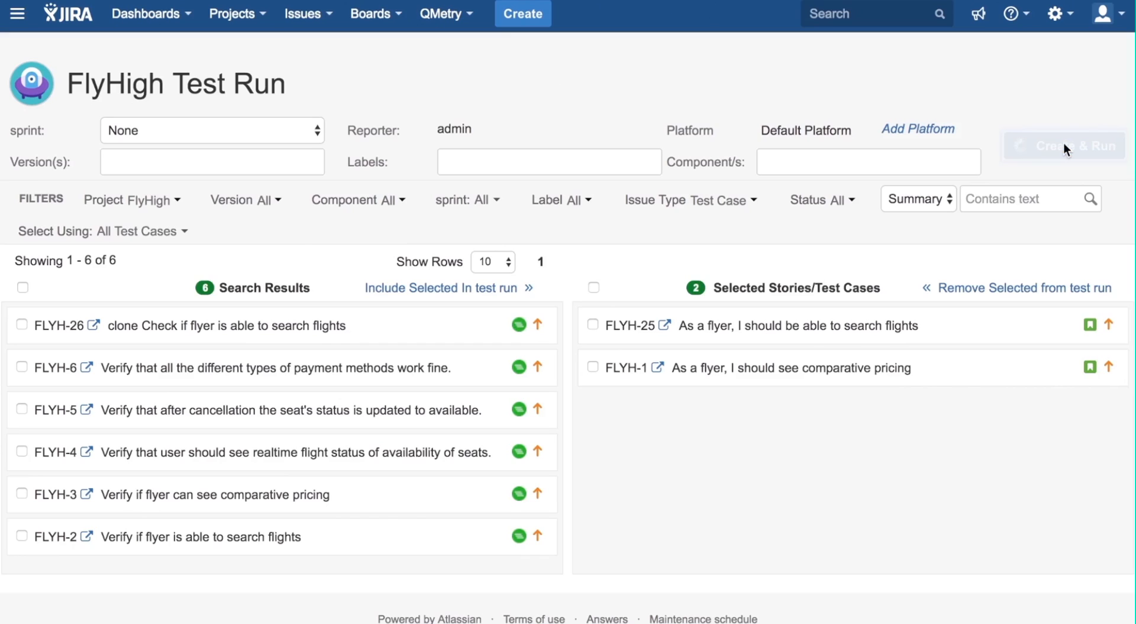
pyautogui.click(1070, 146)
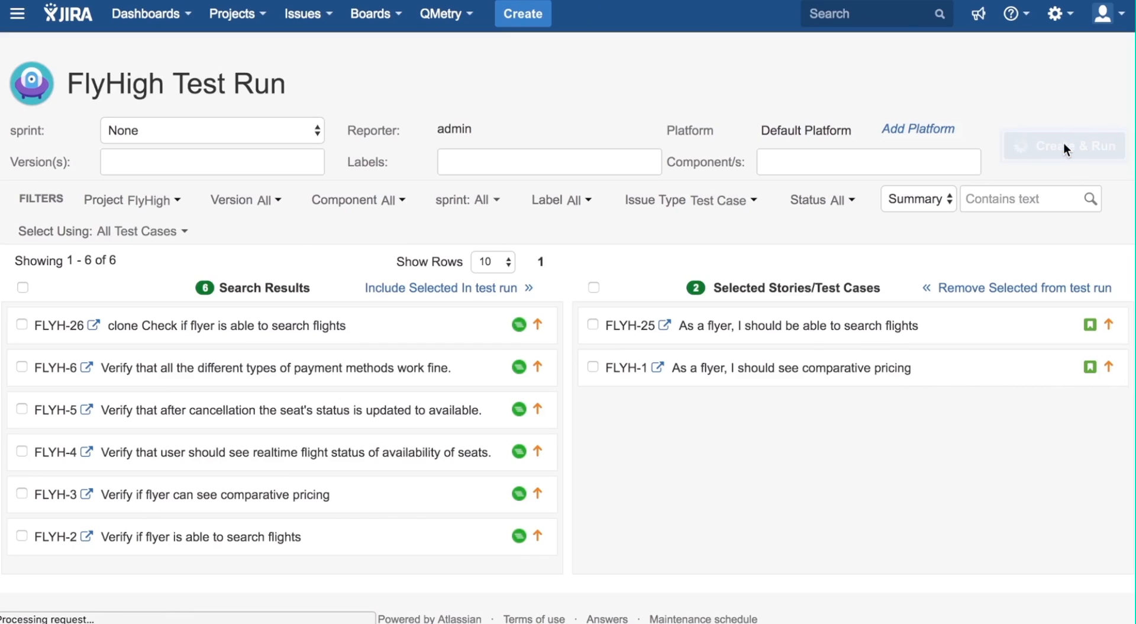
pyautogui.click(1065, 146)
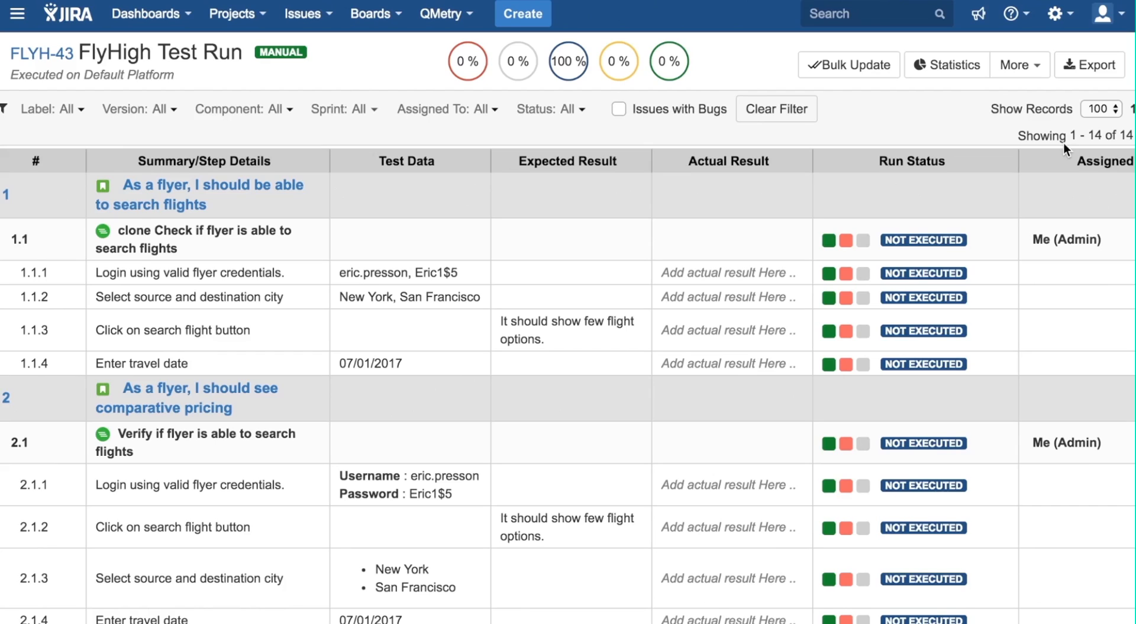
pyautogui.moveTo(649, 219)
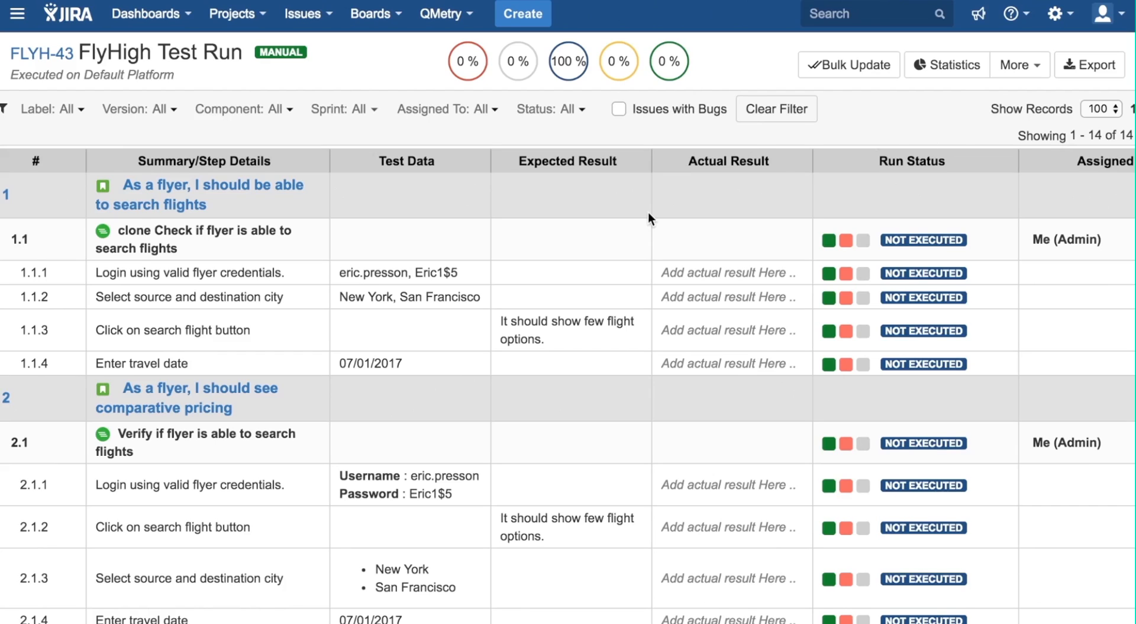
pyautogui.moveTo(704, 217)
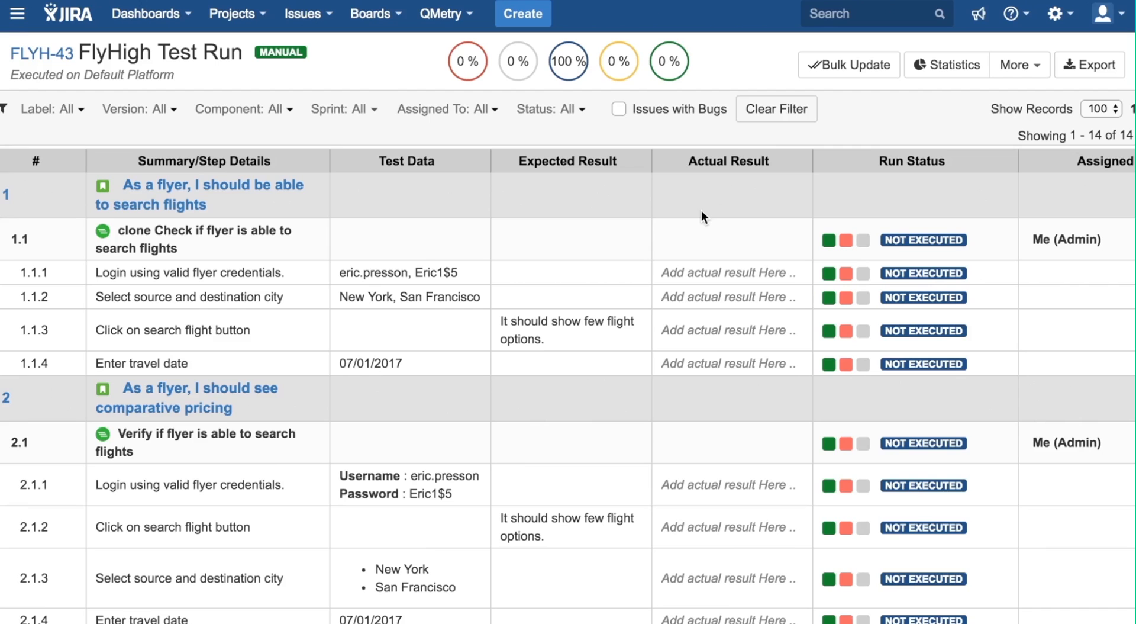
pyautogui.hscroll(3)
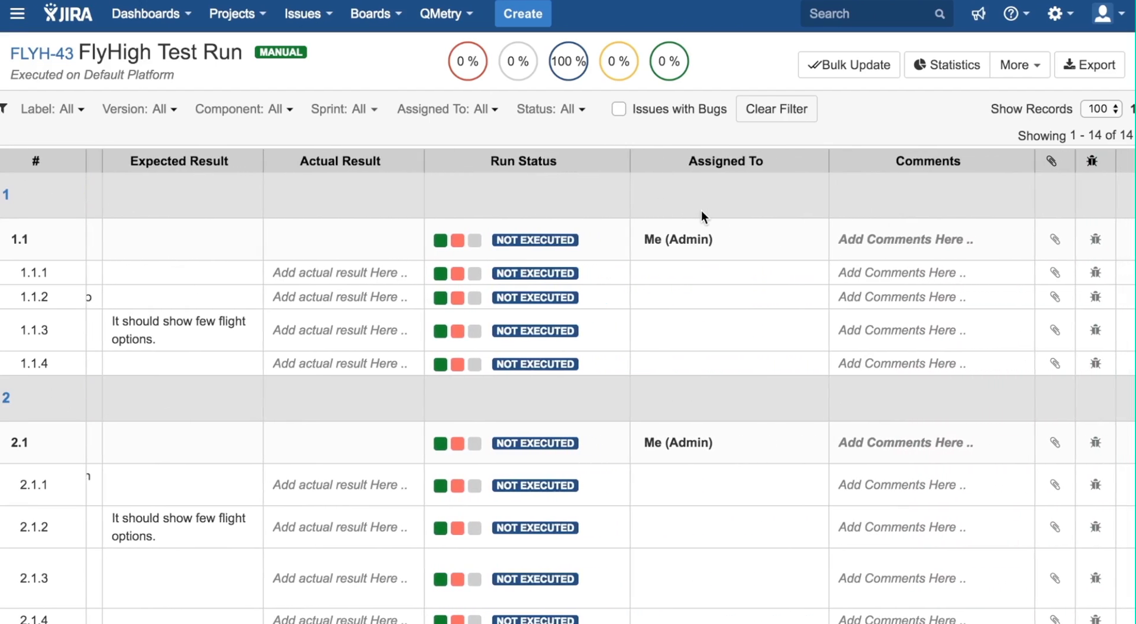
pyautogui.hscroll(3)
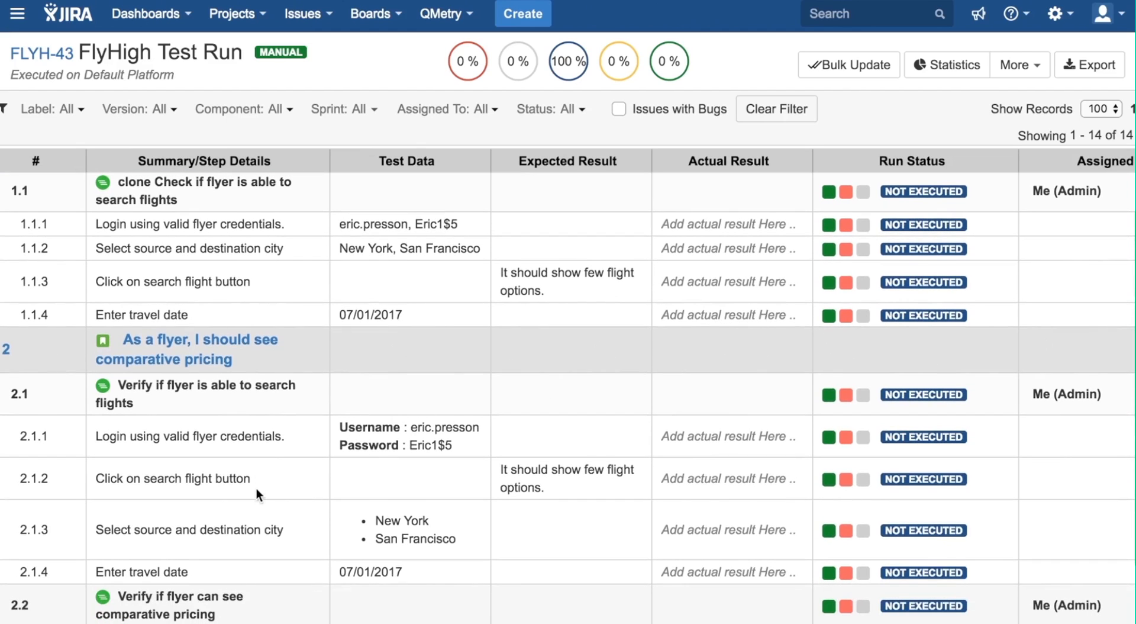
pyautogui.moveTo(356, 481)
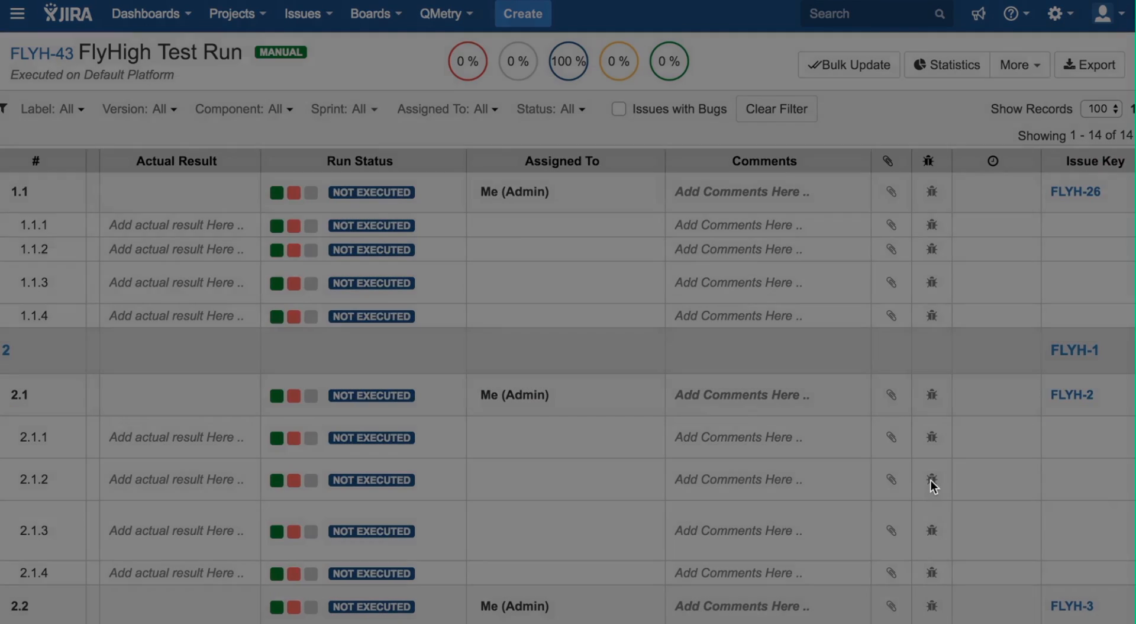
# Step: Link bug FLYH-36 'No flights...' to test step 2.1.2 and close the dialog
pyautogui.click(931, 479)
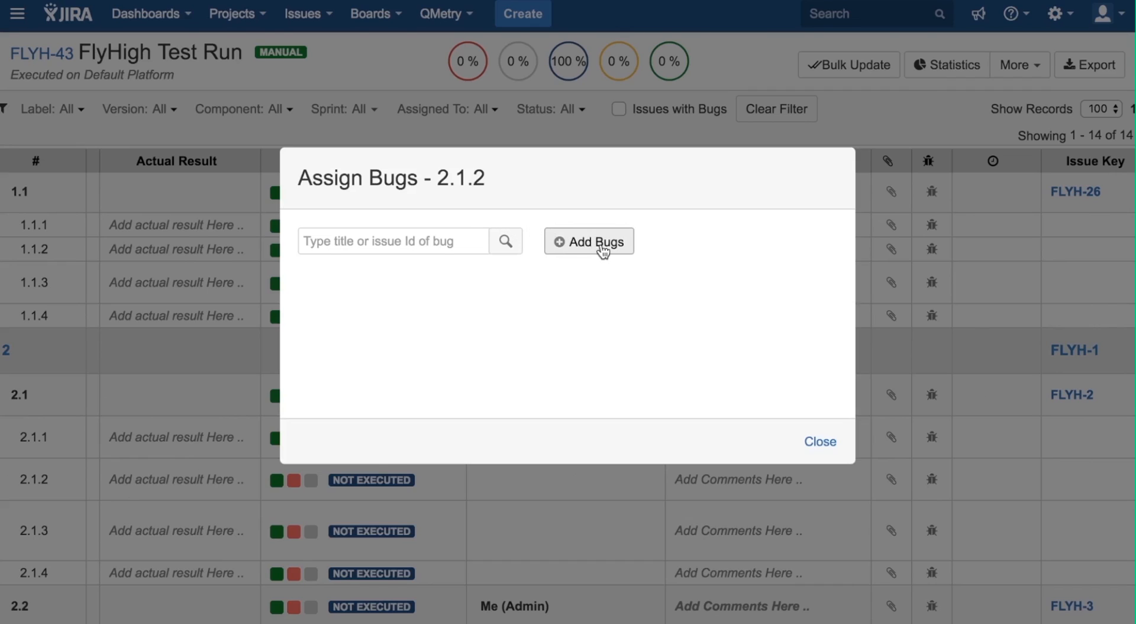
pyautogui.write('N')
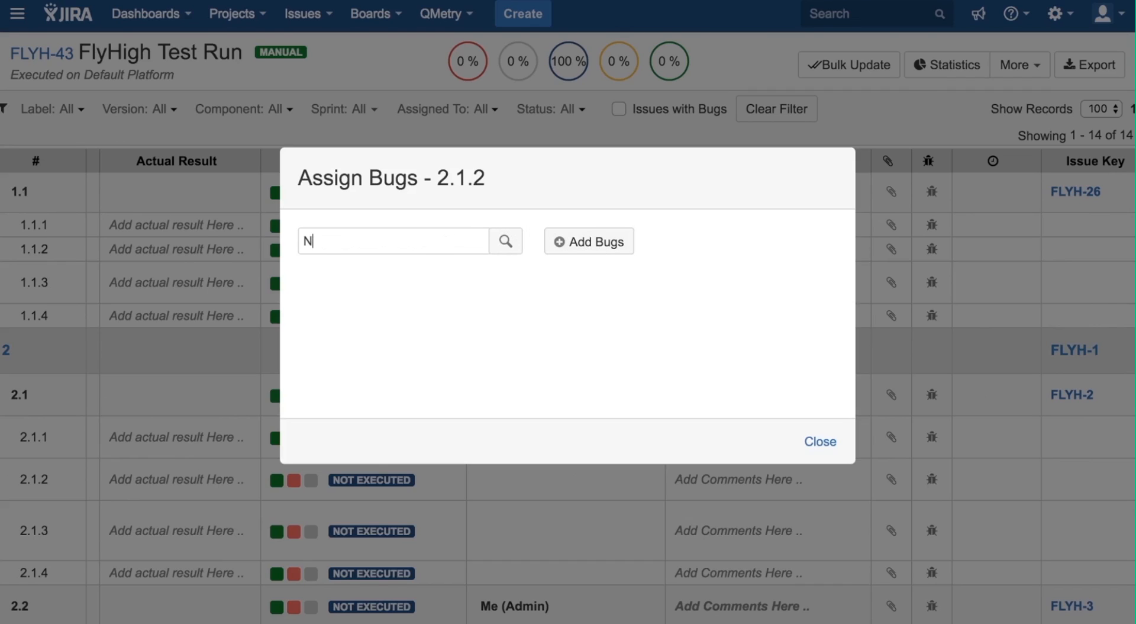
pyautogui.write('o flights r')
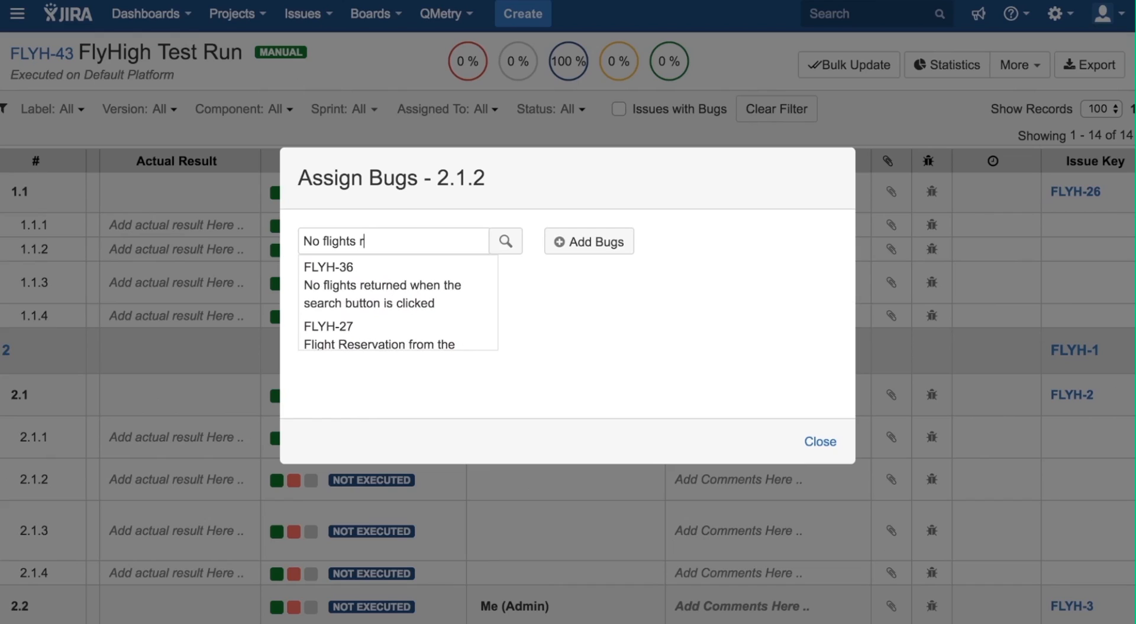
pyautogui.write('e')
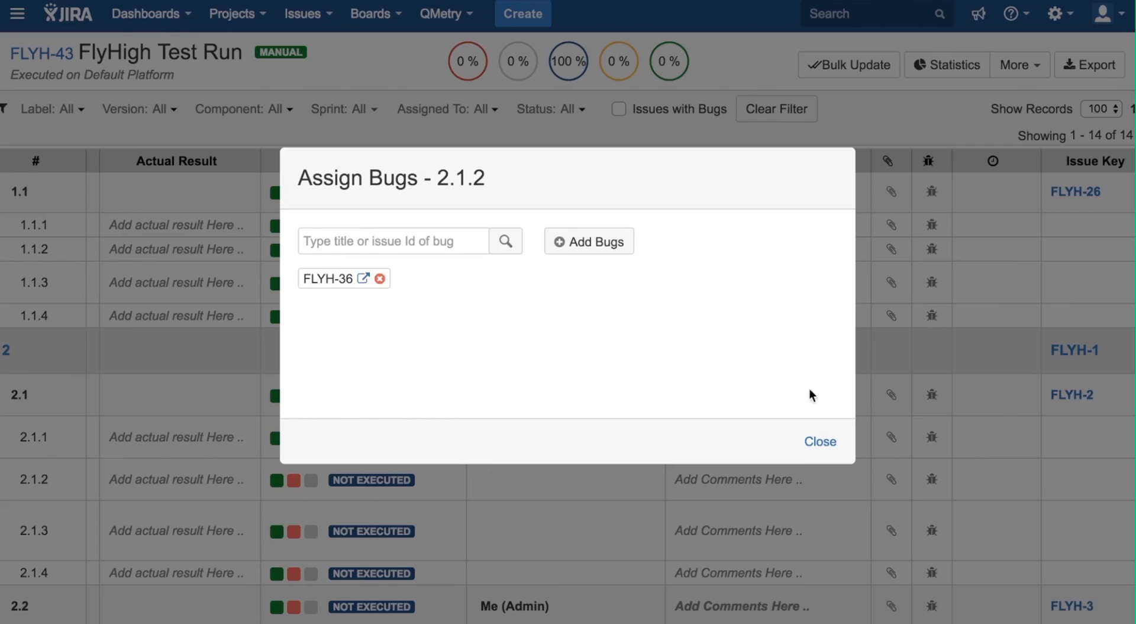
pyautogui.click(821, 441)
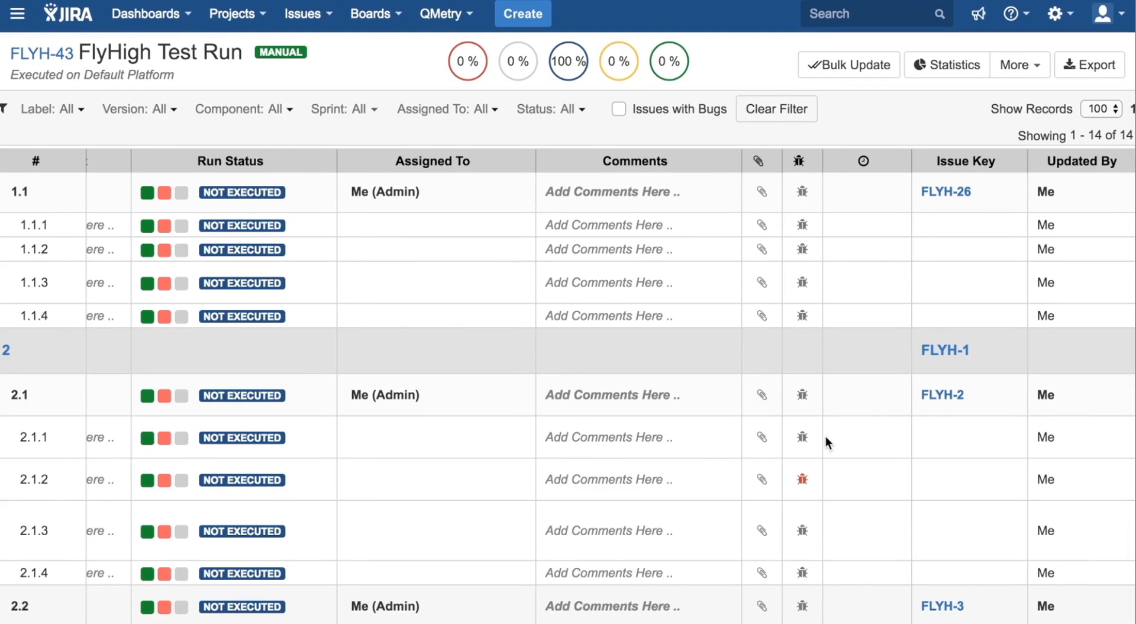
pyautogui.moveTo(715, 65)
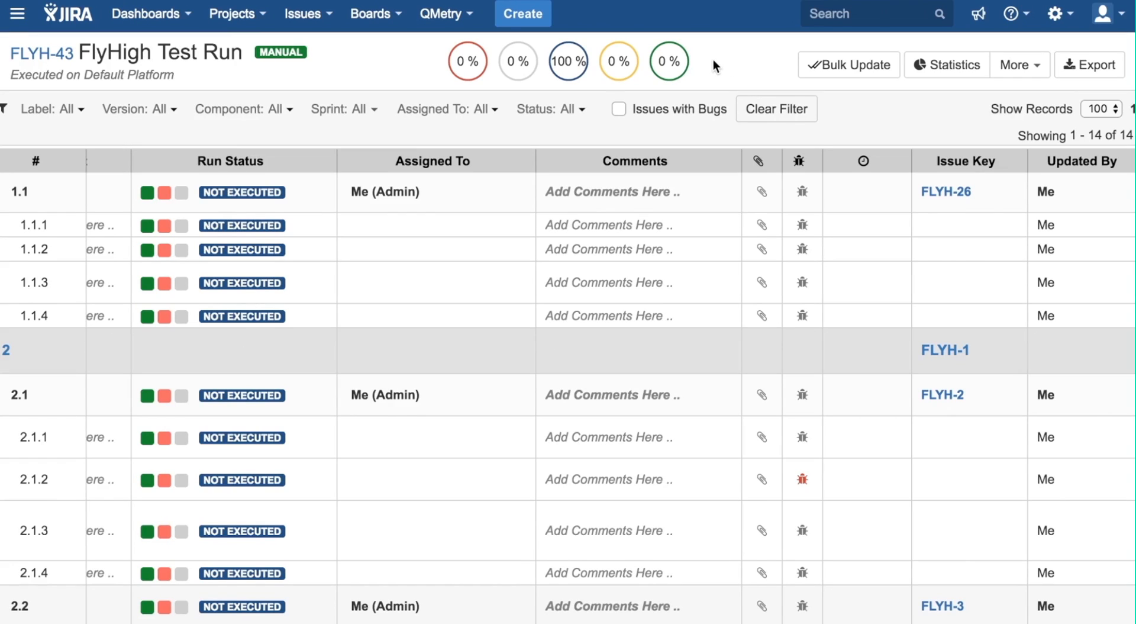
pyautogui.click(947, 64)
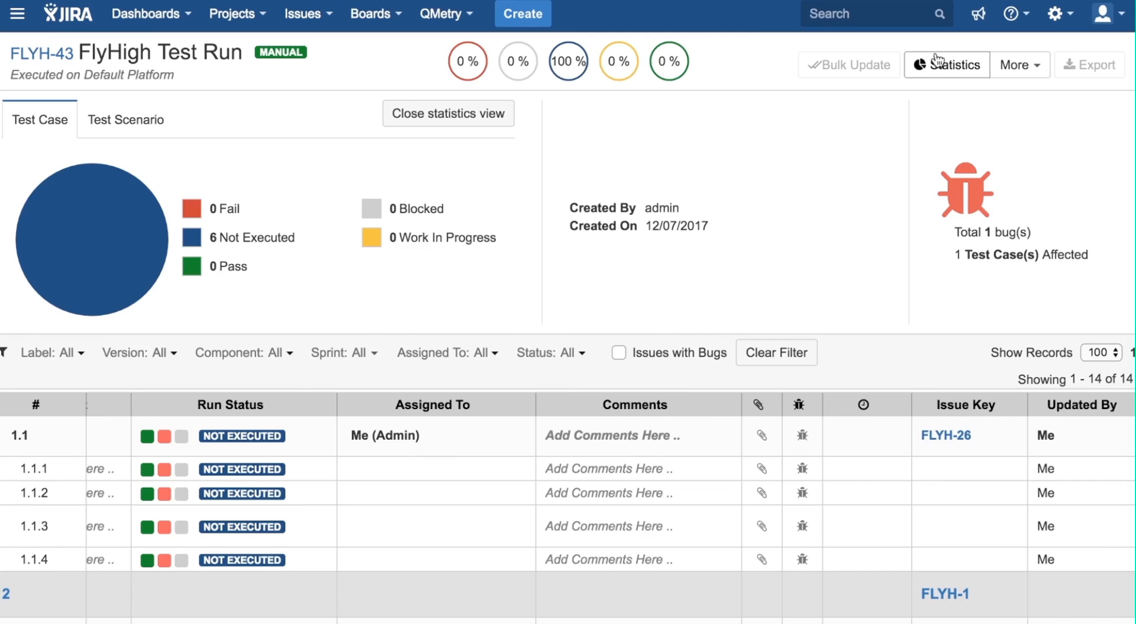
pyautogui.moveTo(800, 71)
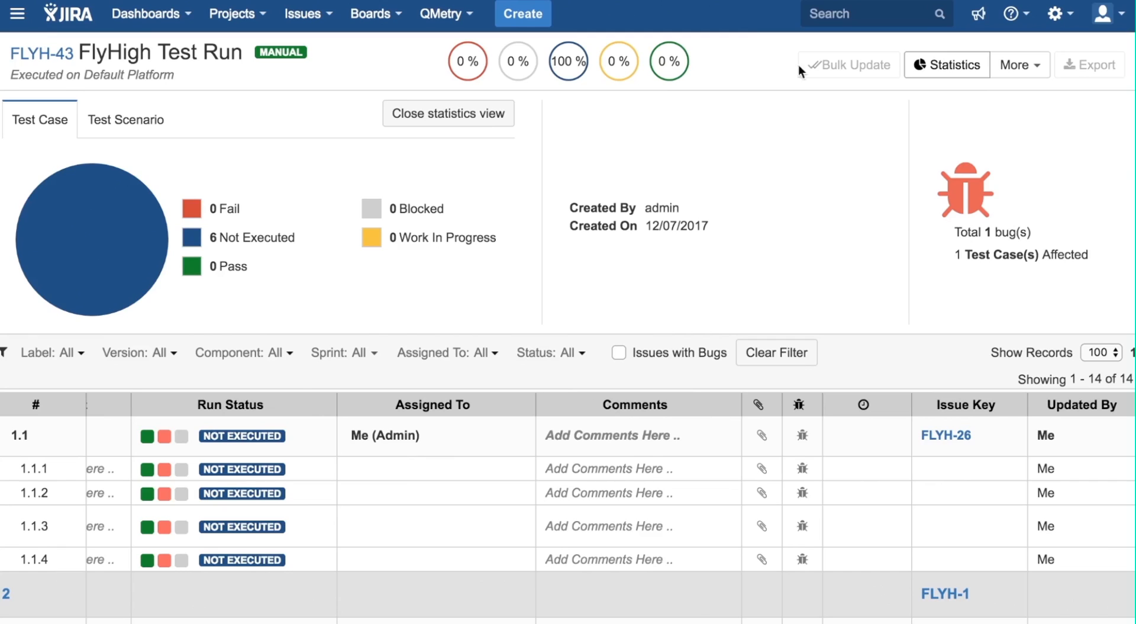
pyautogui.moveTo(120, 135)
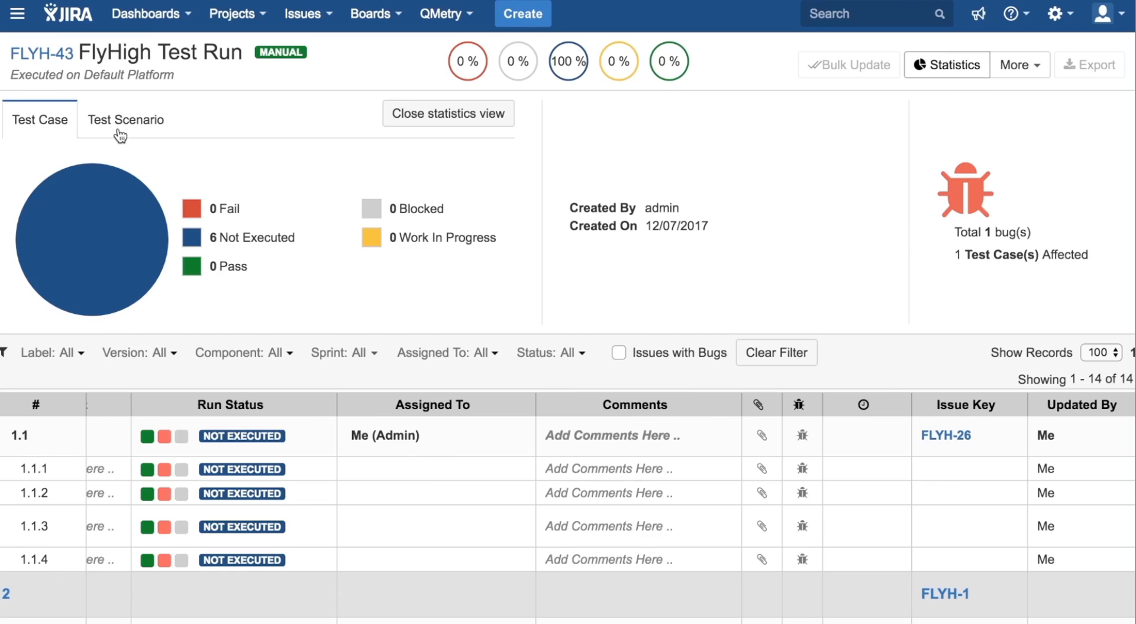
pyautogui.moveTo(333, 144)
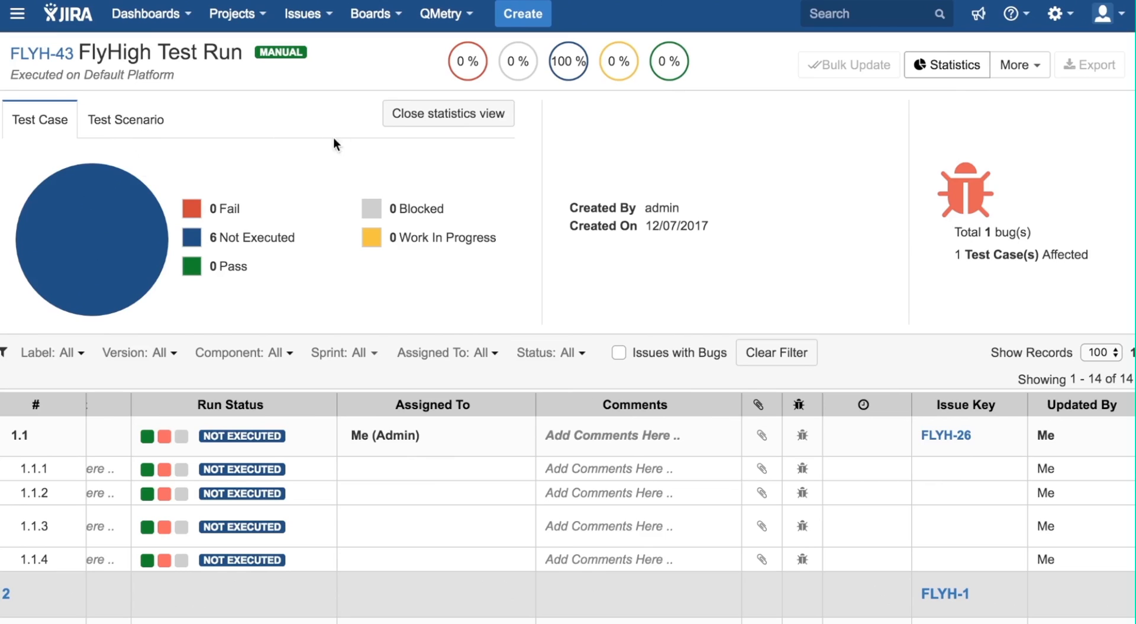
pyautogui.moveTo(437, 116)
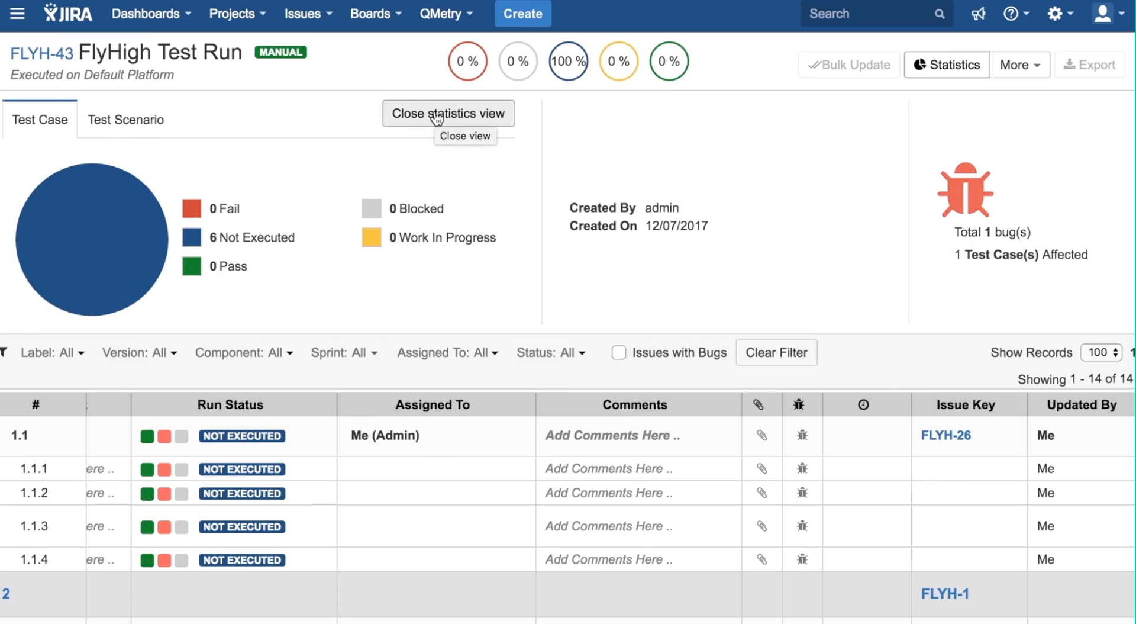
pyautogui.click(448, 113)
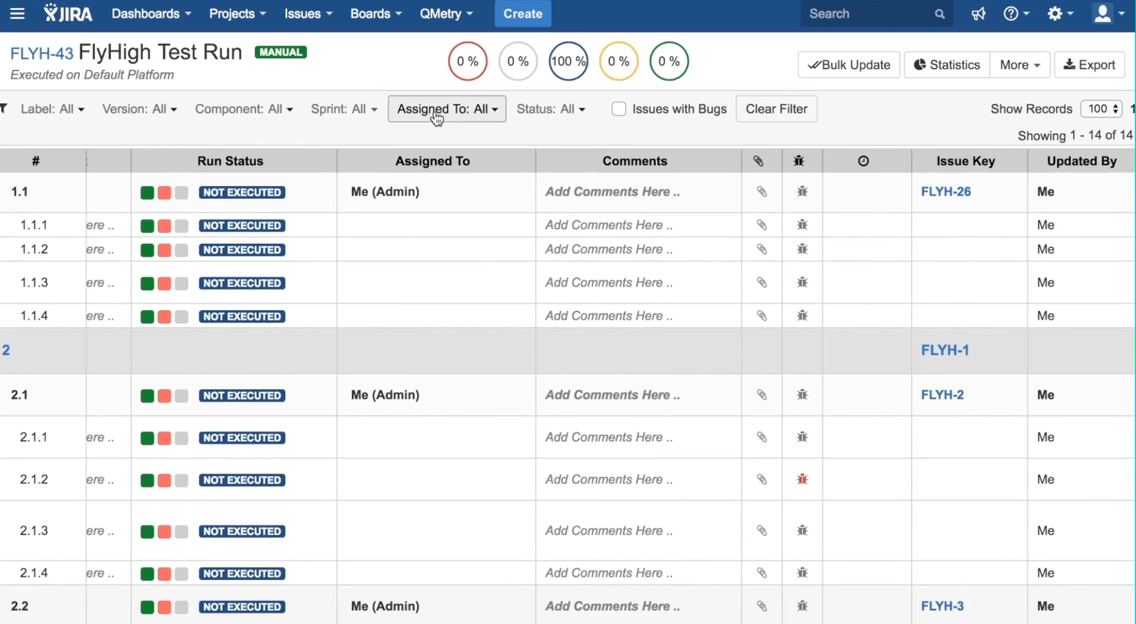
pyautogui.moveTo(634, 68)
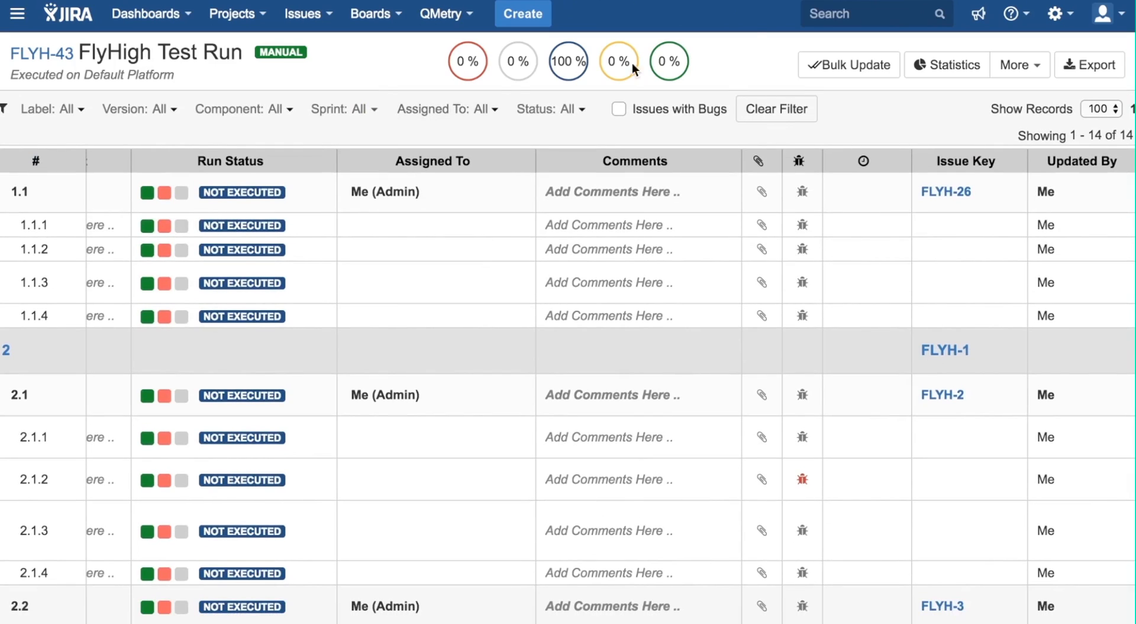
pyautogui.moveTo(782, 67)
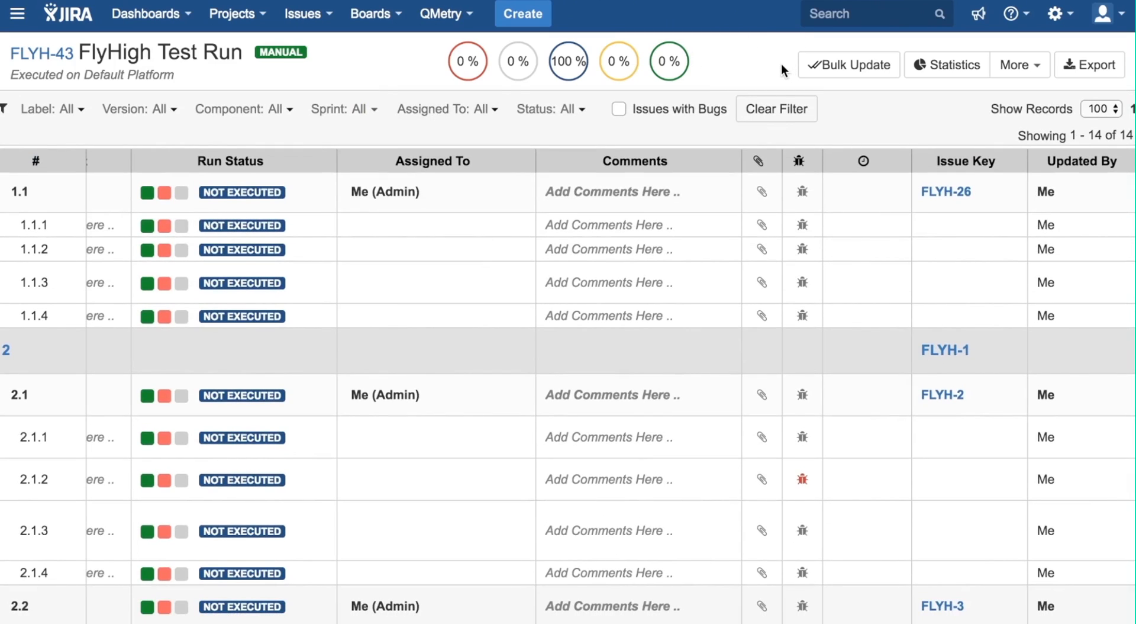
# Step: Bulk-update rows 1.1 and 2, with all scenarios, cases and steps, to Work In Progress
pyautogui.click(848, 64)
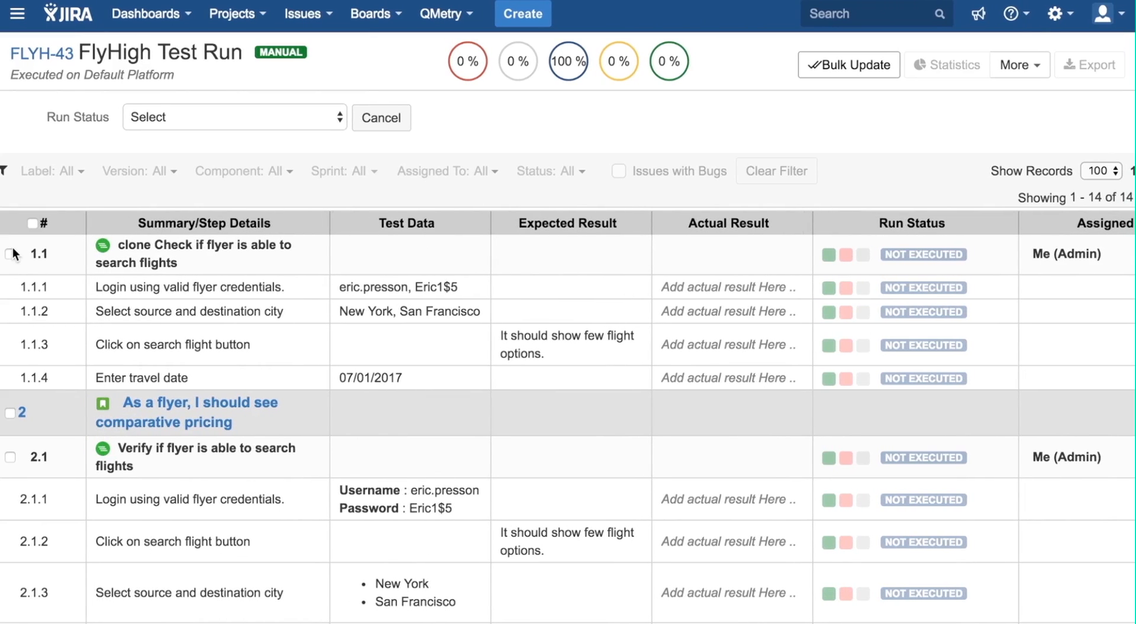
pyautogui.click(11, 254)
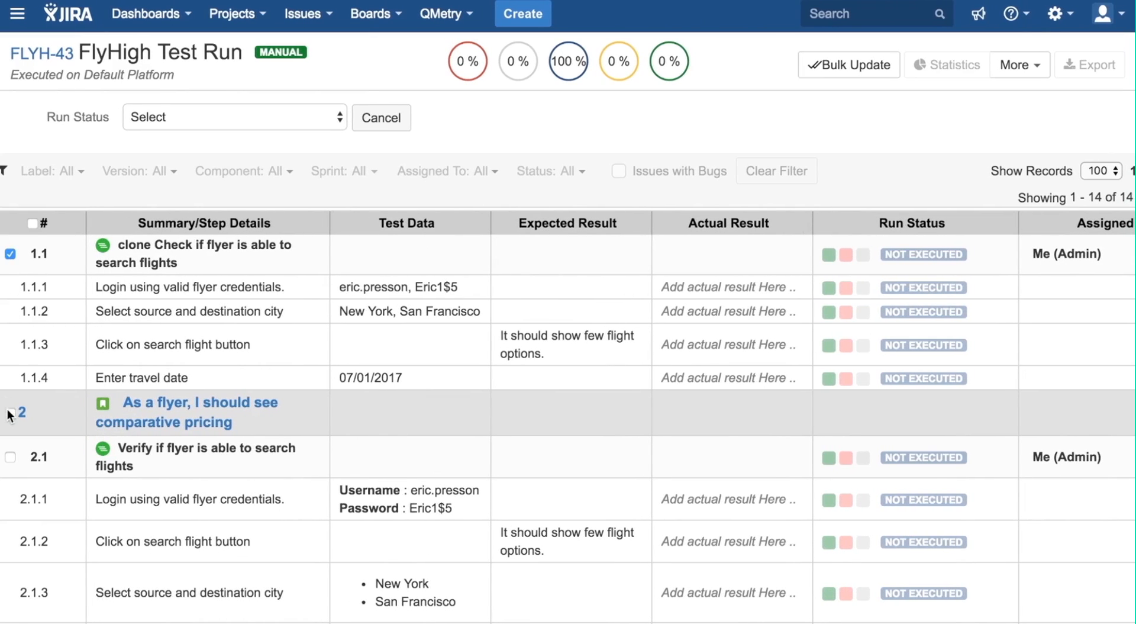
pyautogui.click(10, 414)
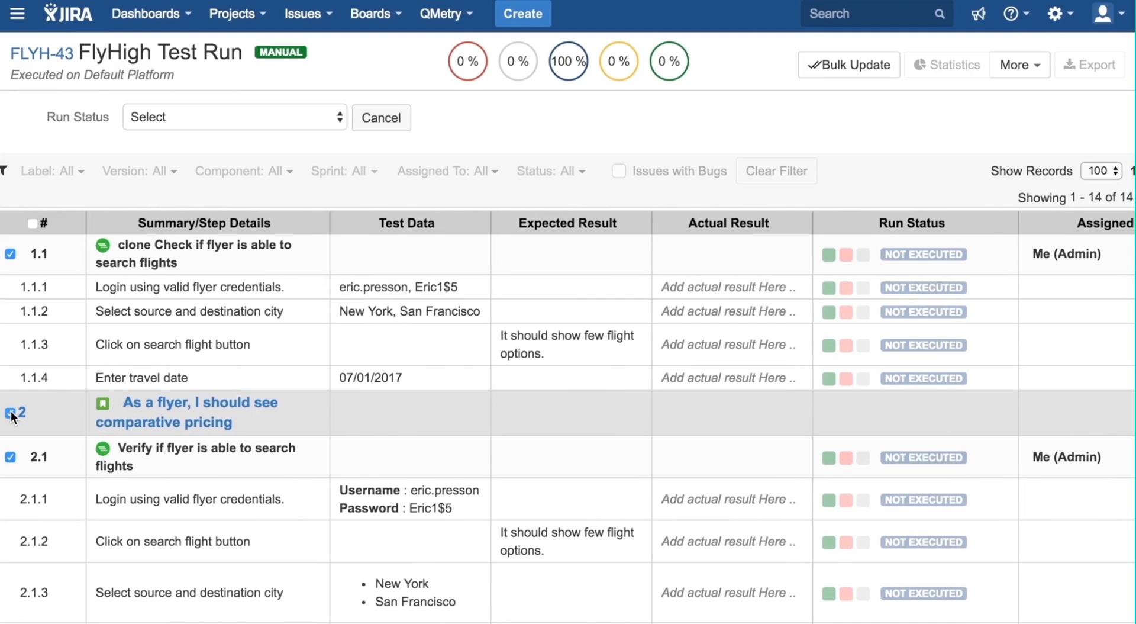
pyautogui.click(232, 117)
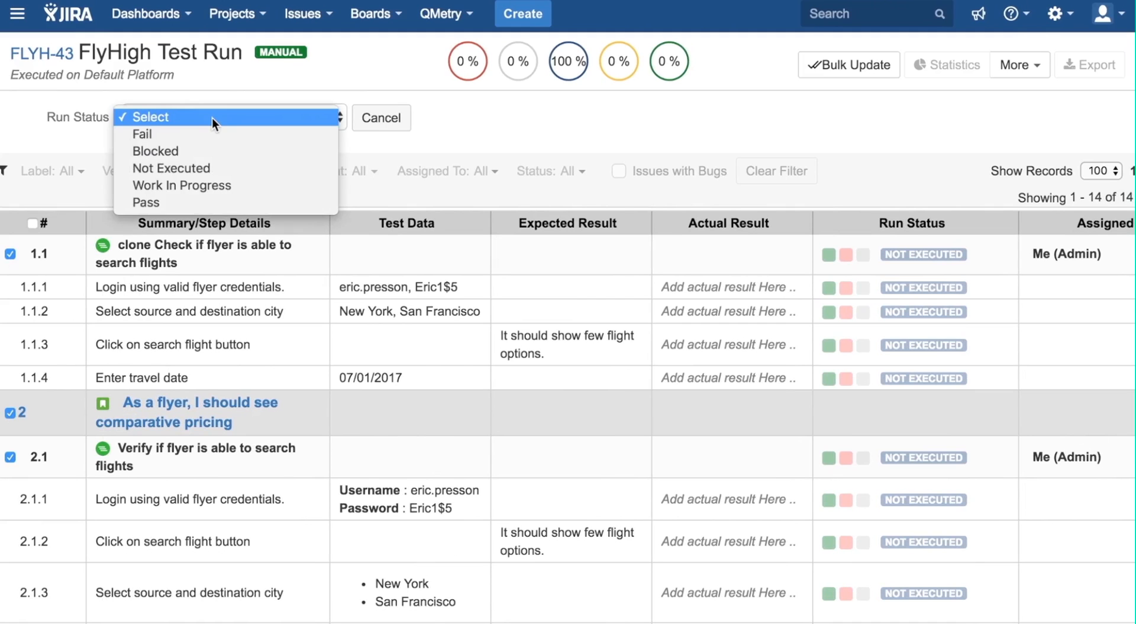
pyautogui.click(181, 185)
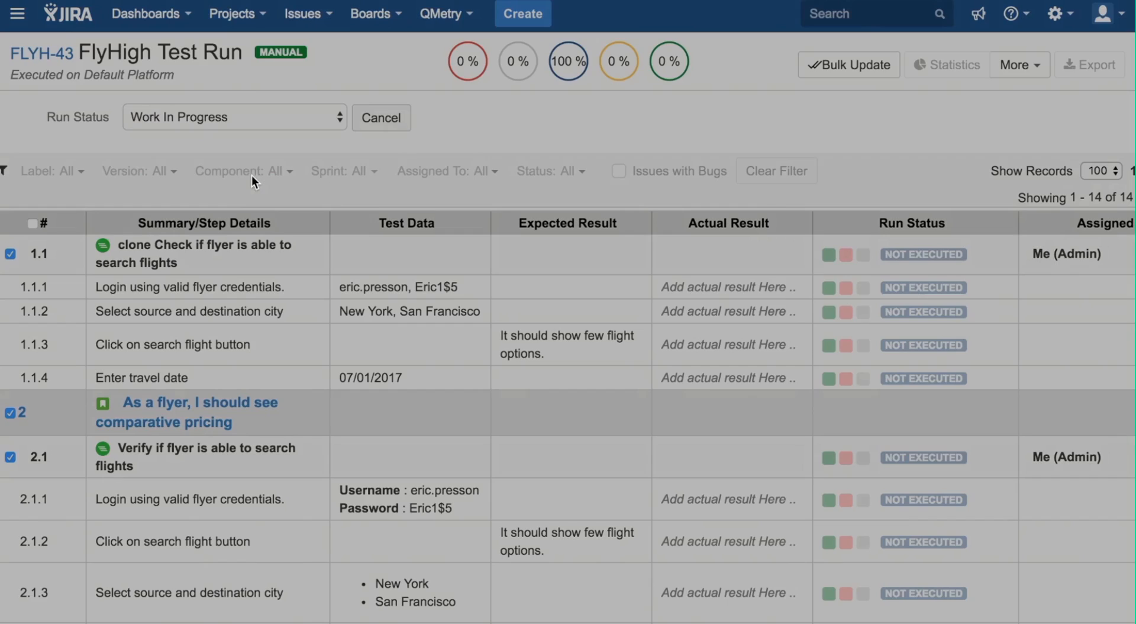
pyautogui.click(848, 64)
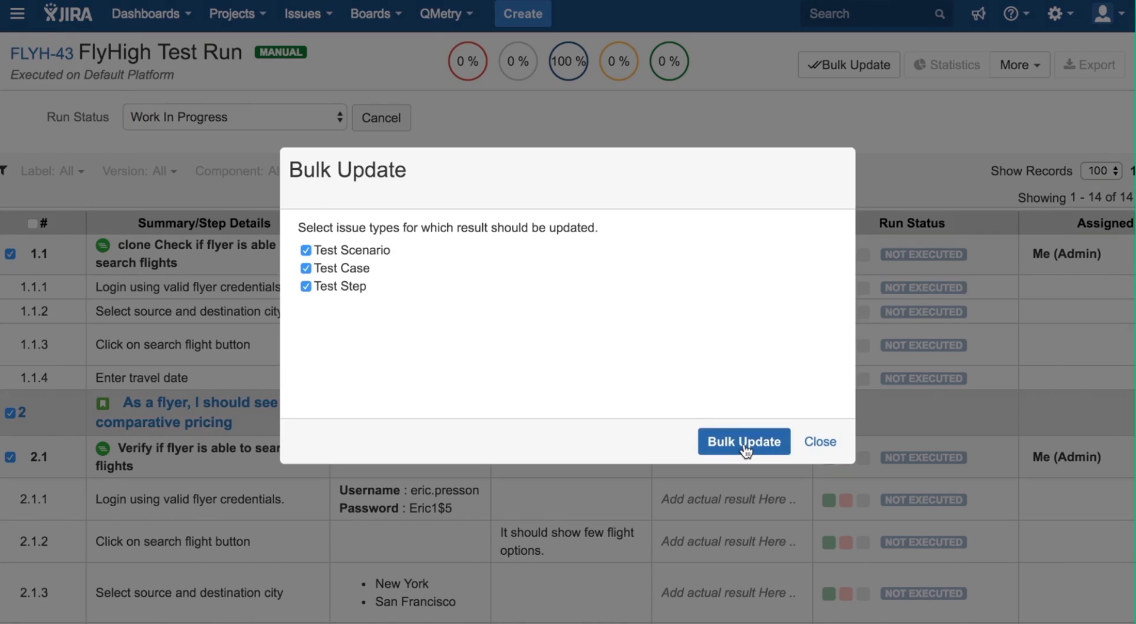
pyautogui.click(743, 442)
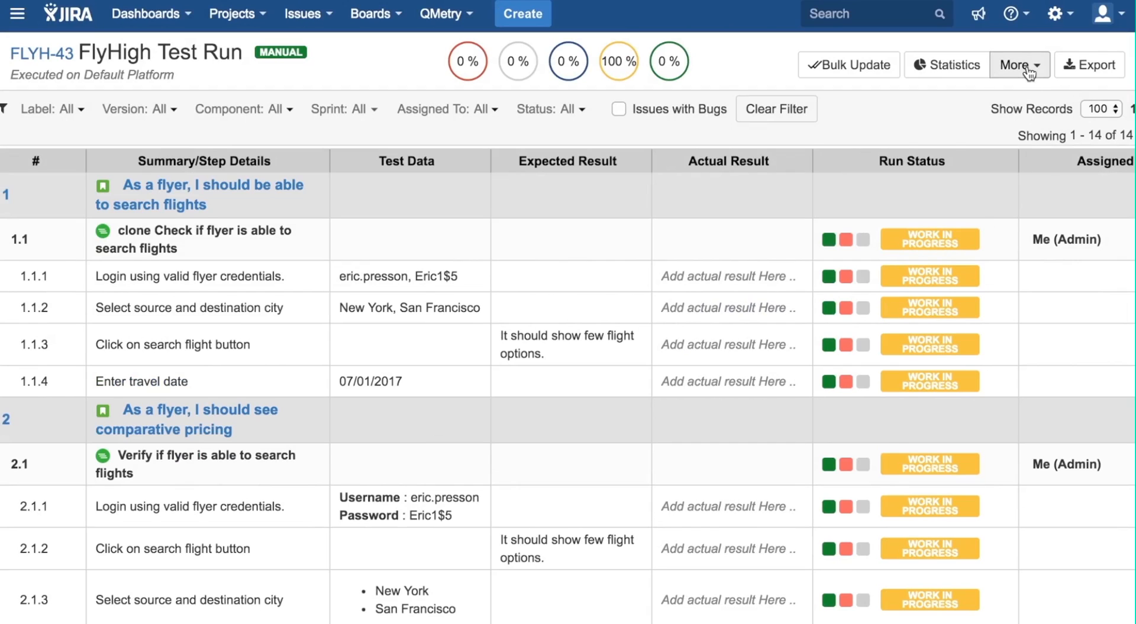
pyautogui.click(1019, 64)
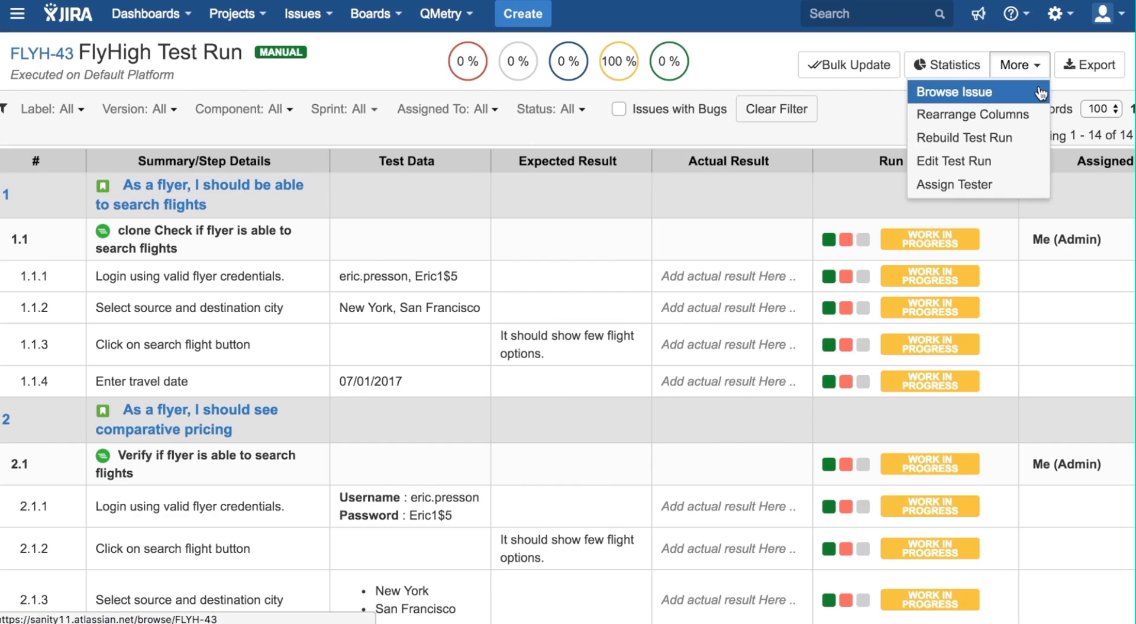
pyautogui.click(958, 91)
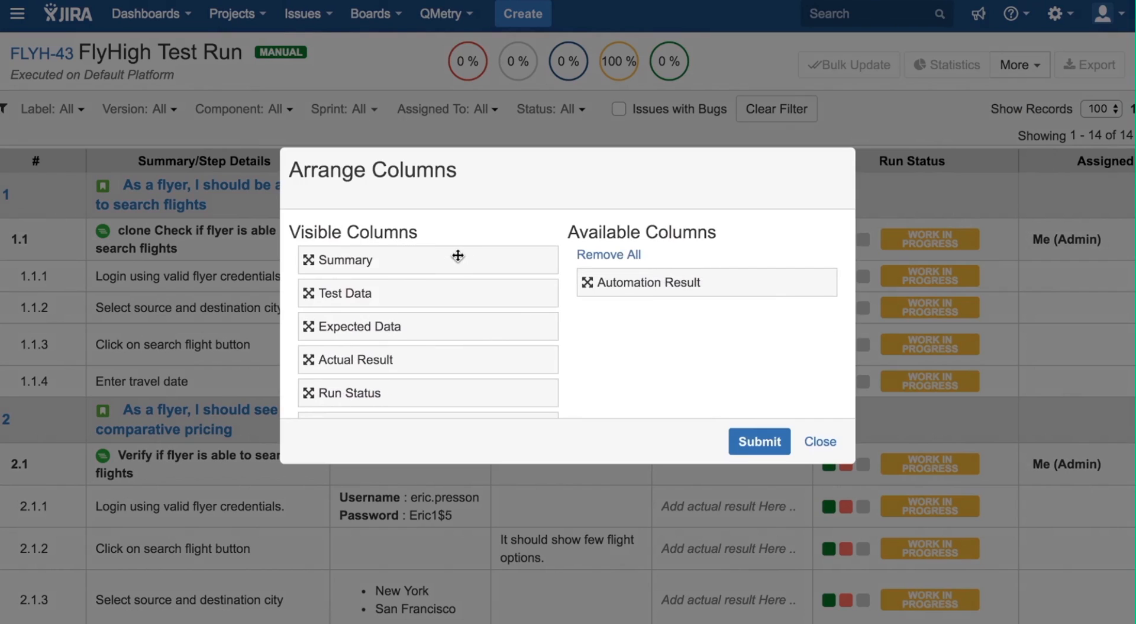
pyautogui.moveTo(457, 260); pyautogui.dragTo(426, 298)
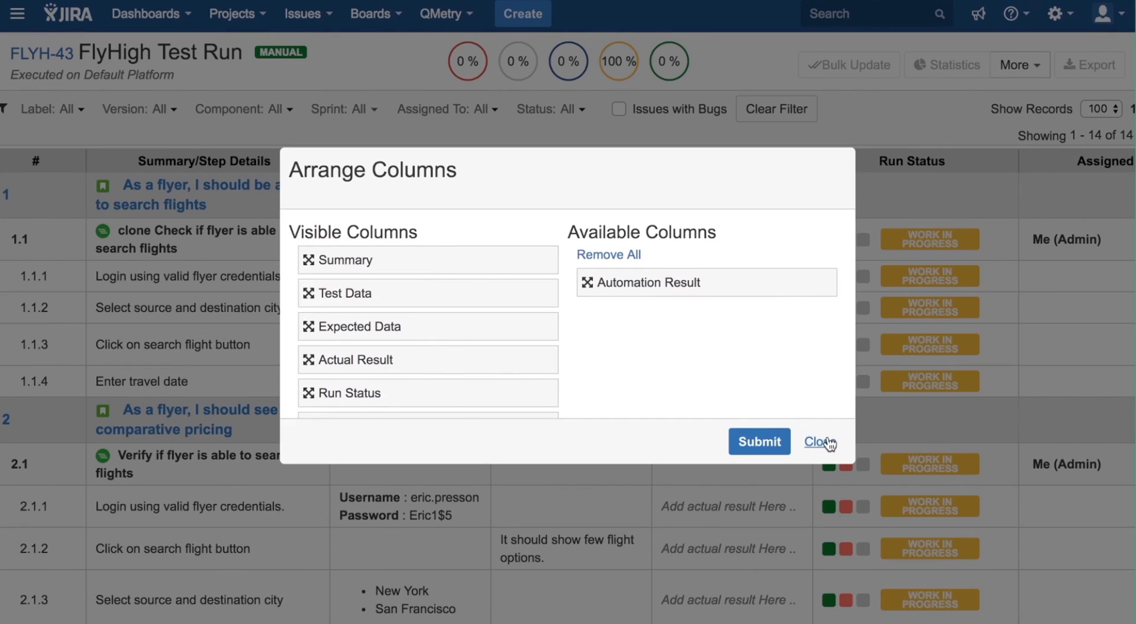
pyautogui.click(818, 442)
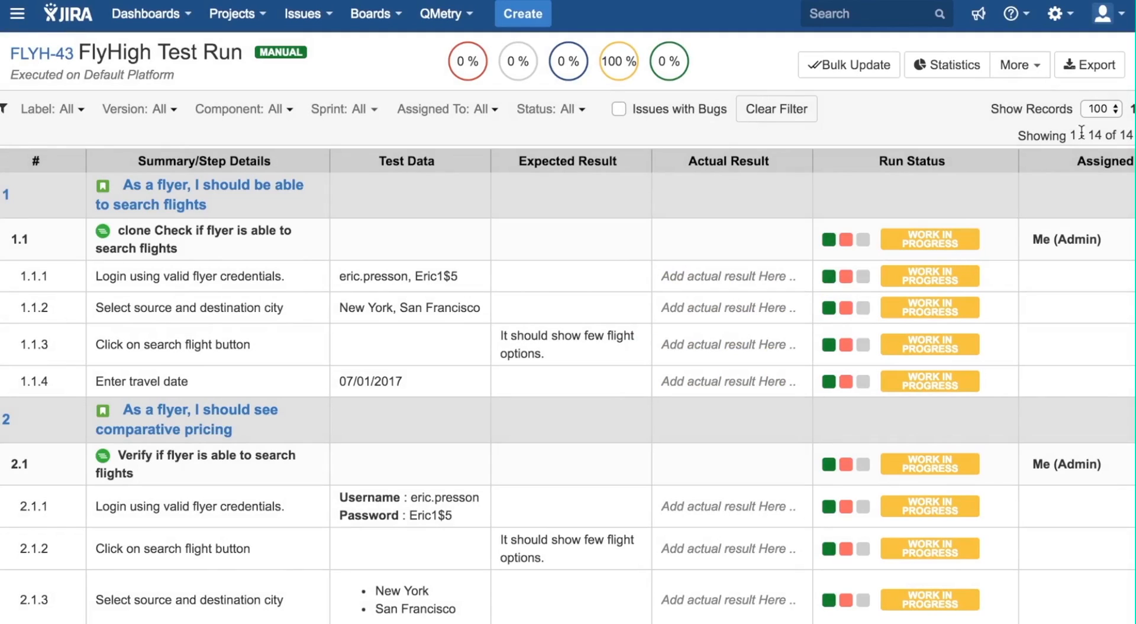
pyautogui.click(1019, 64)
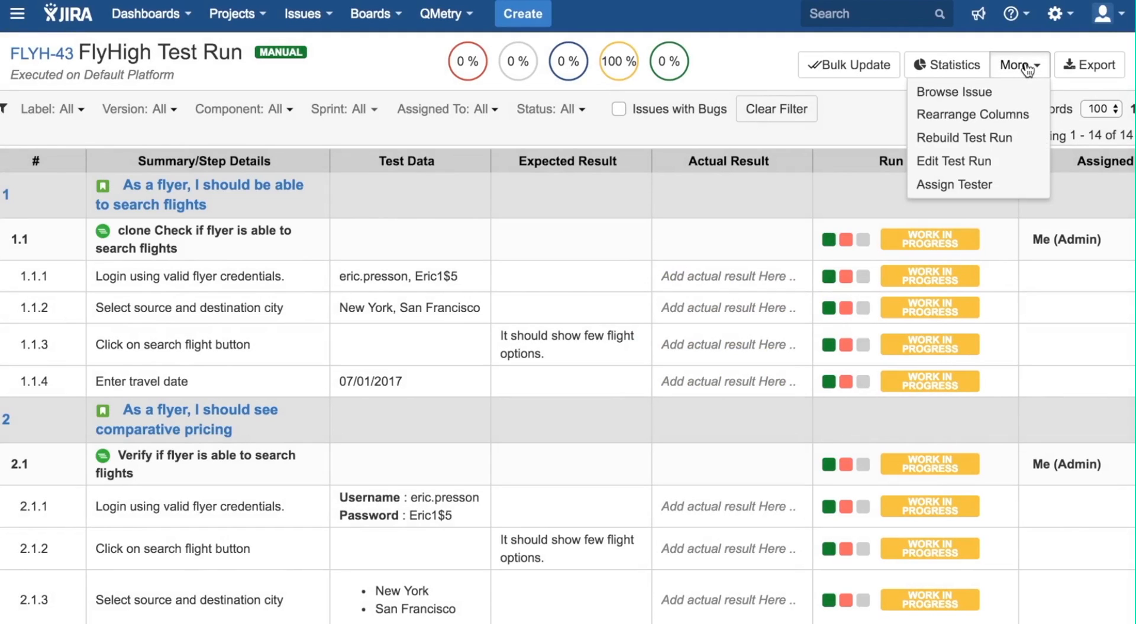
pyautogui.moveTo(965, 138)
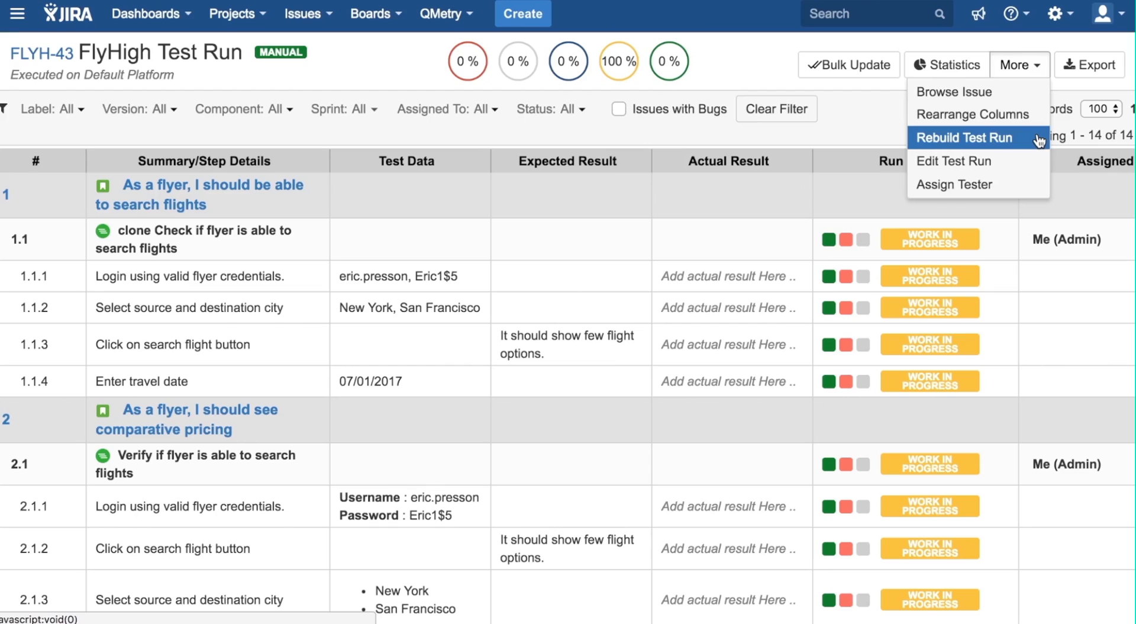
pyautogui.moveTo(964, 161)
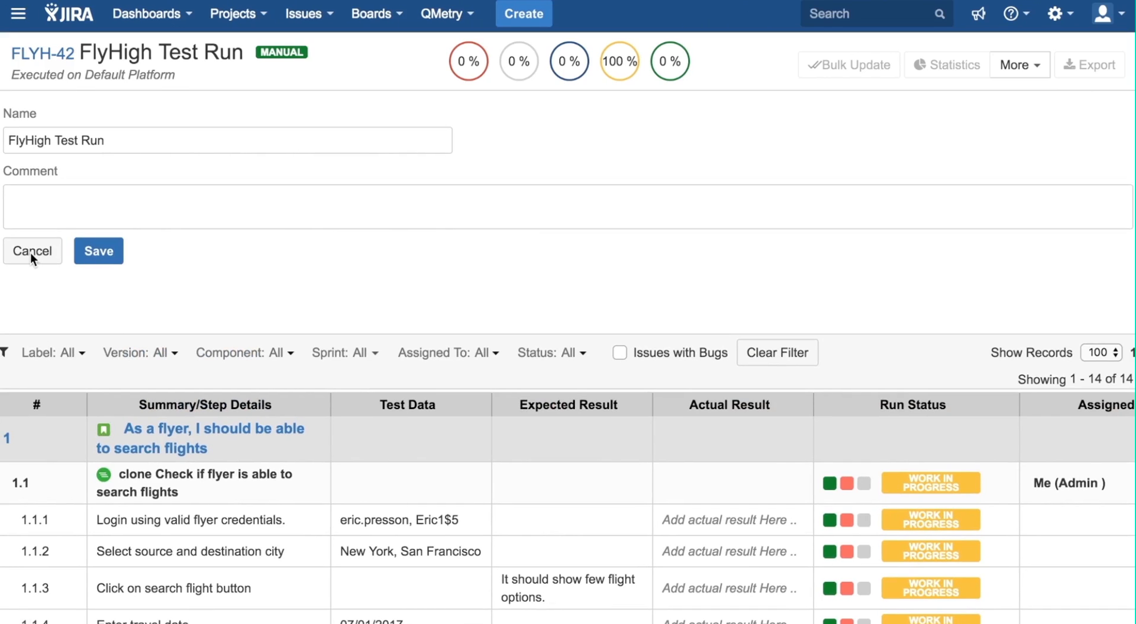
pyautogui.click(32, 251)
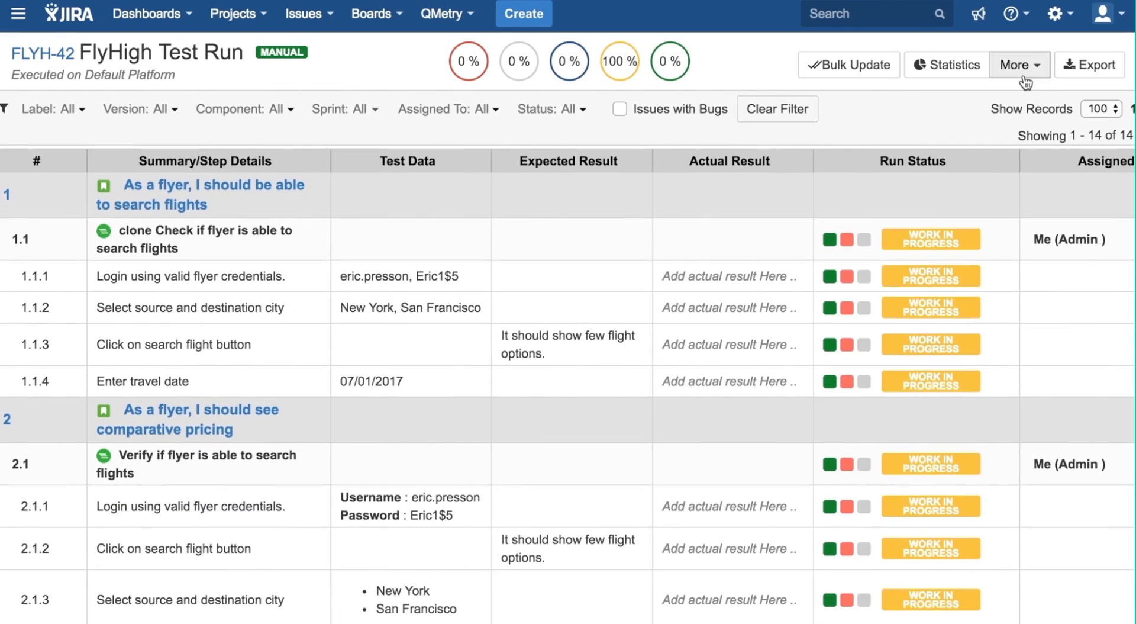
pyautogui.click(847, 64)
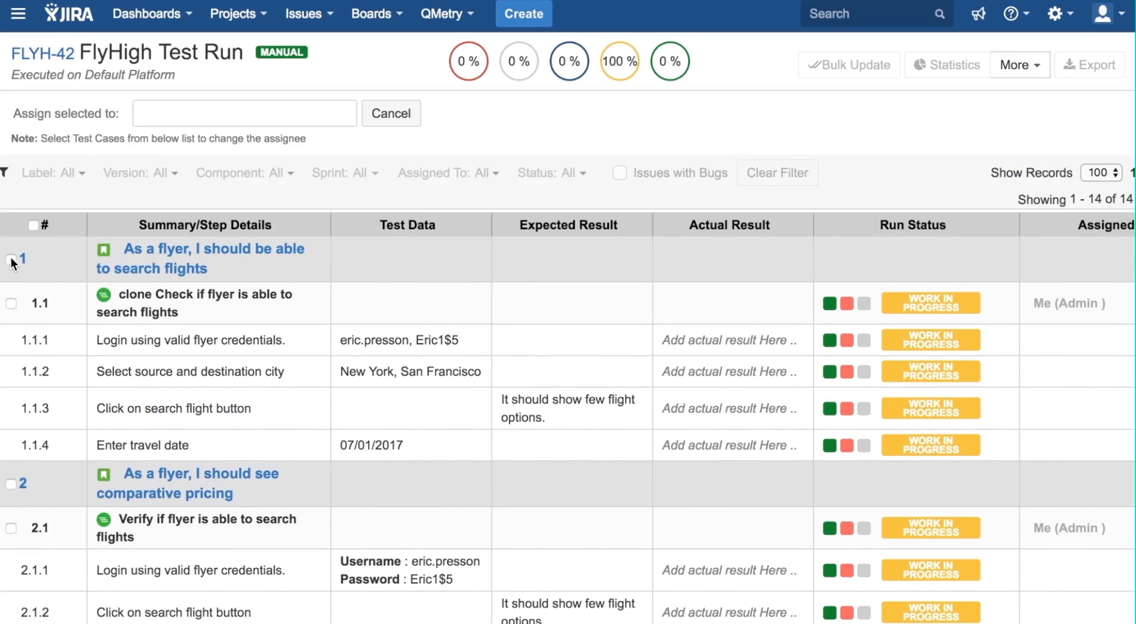
pyautogui.click(10, 261)
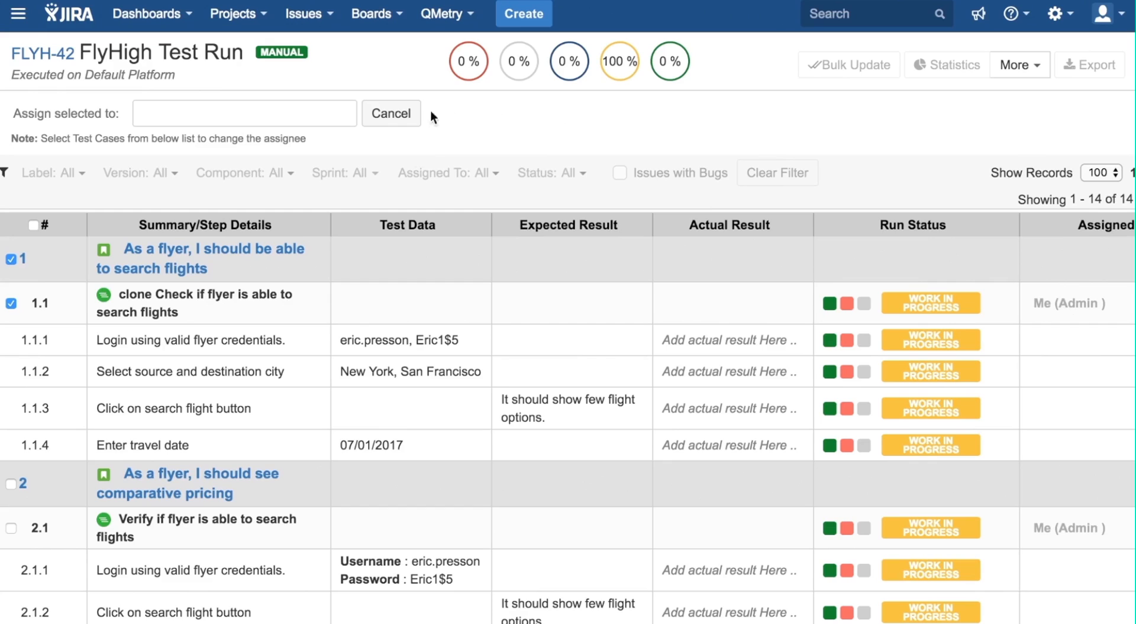
pyautogui.click(390, 112)
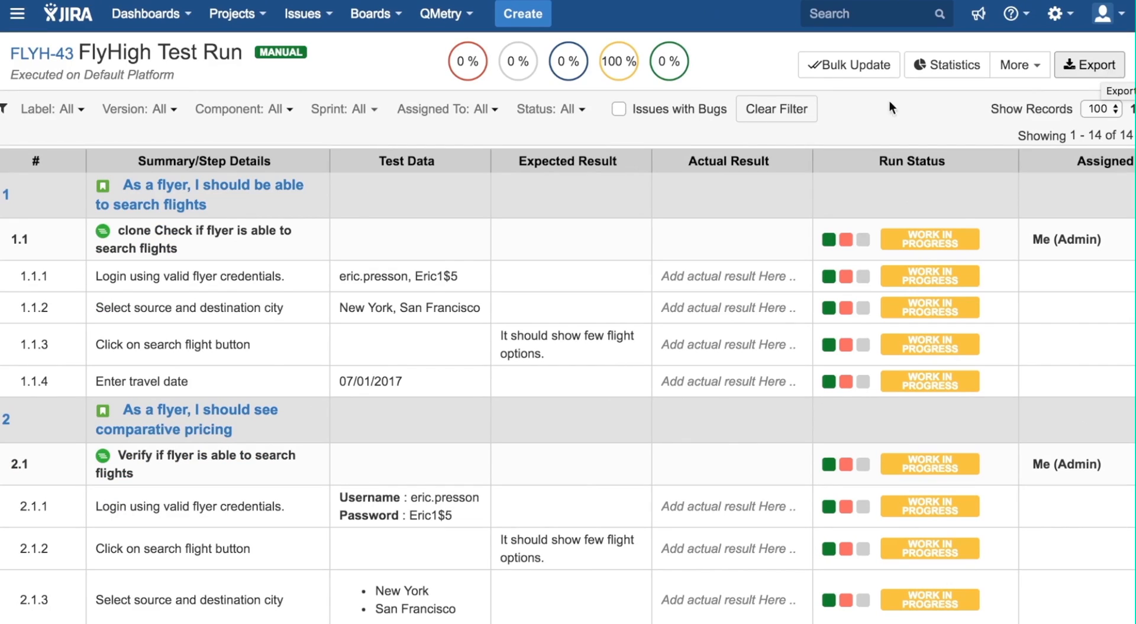
pyautogui.moveTo(51, 109)
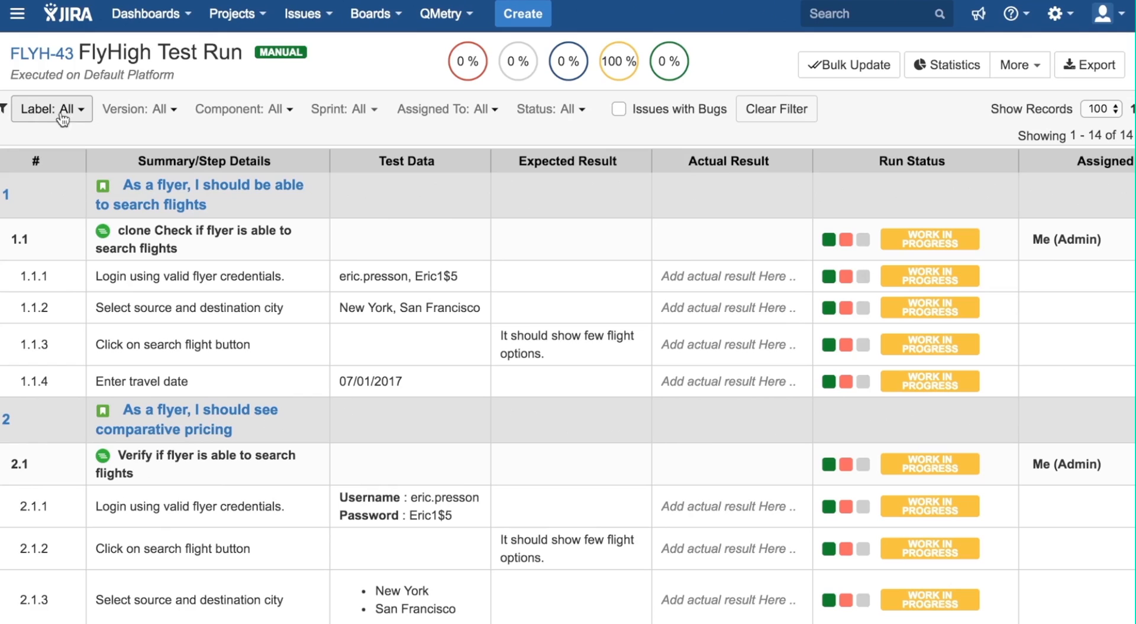
# Step: Filter the run to Issues with Bugs, leaving case 2.1 and step 2.1.2 visible
pyautogui.click(618, 109)
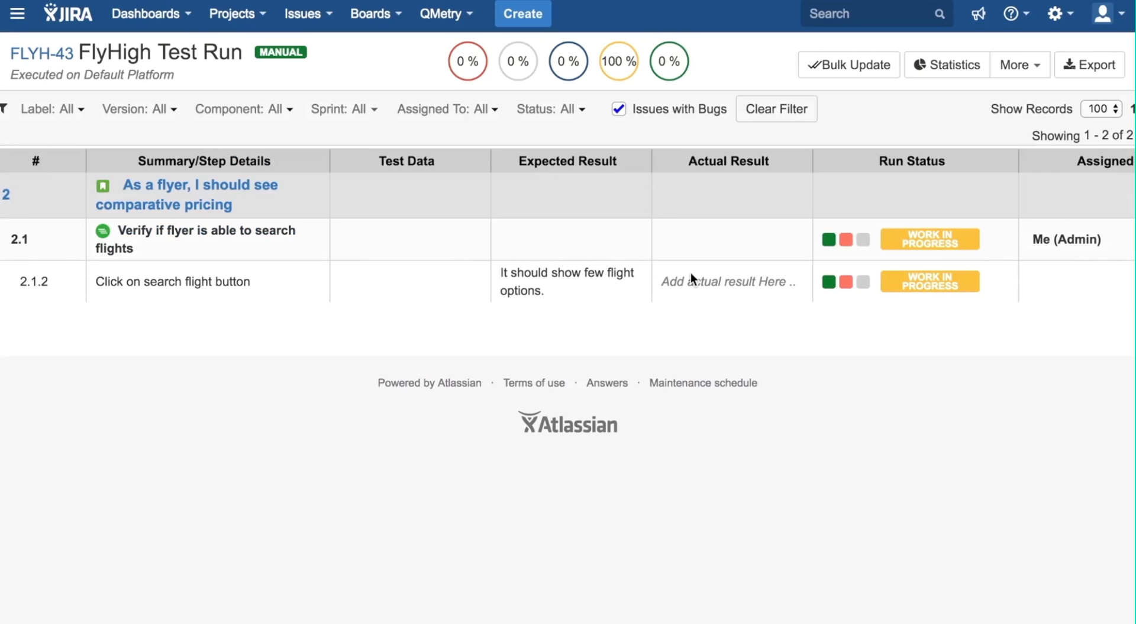
pyautogui.hscroll(3)
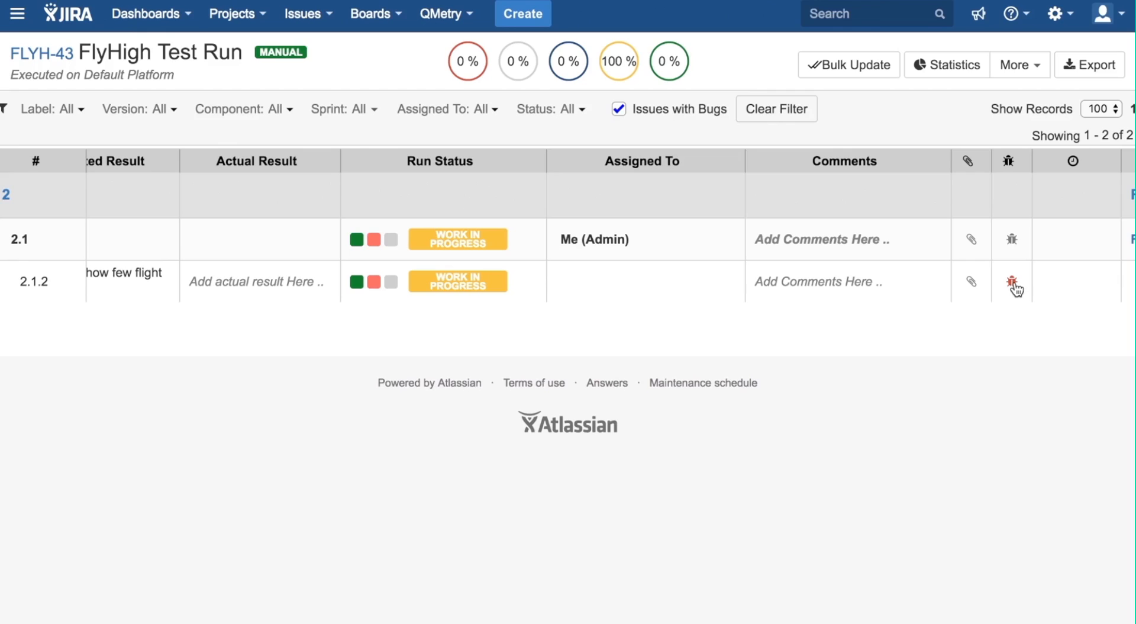
pyautogui.moveTo(386, 202)
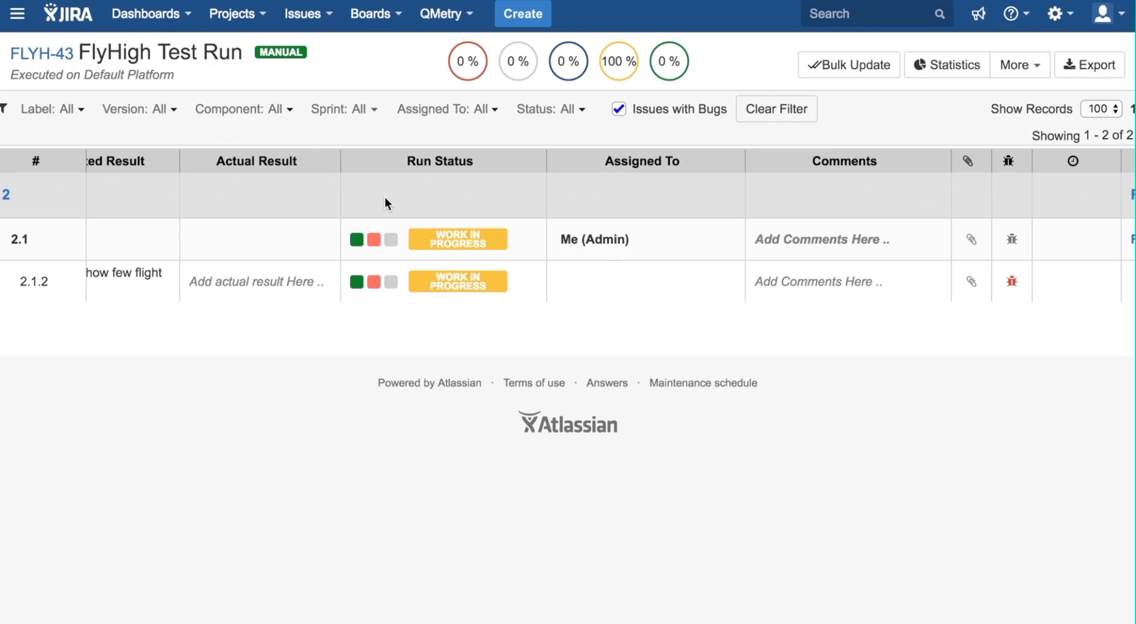
pyautogui.moveTo(280, 52)
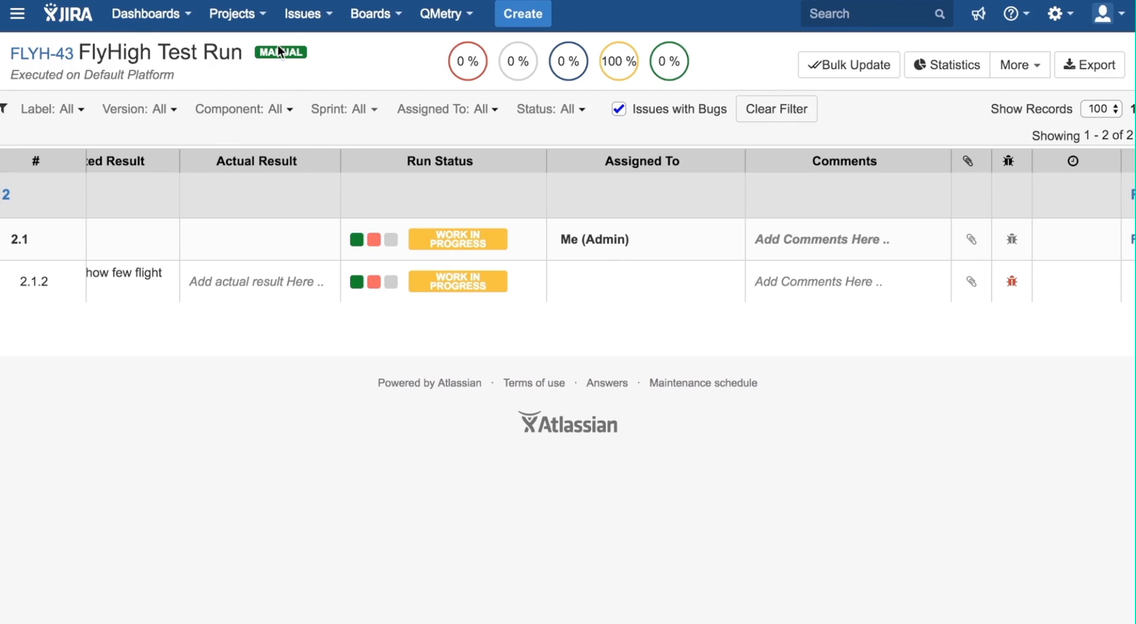
pyautogui.moveTo(311, 51)
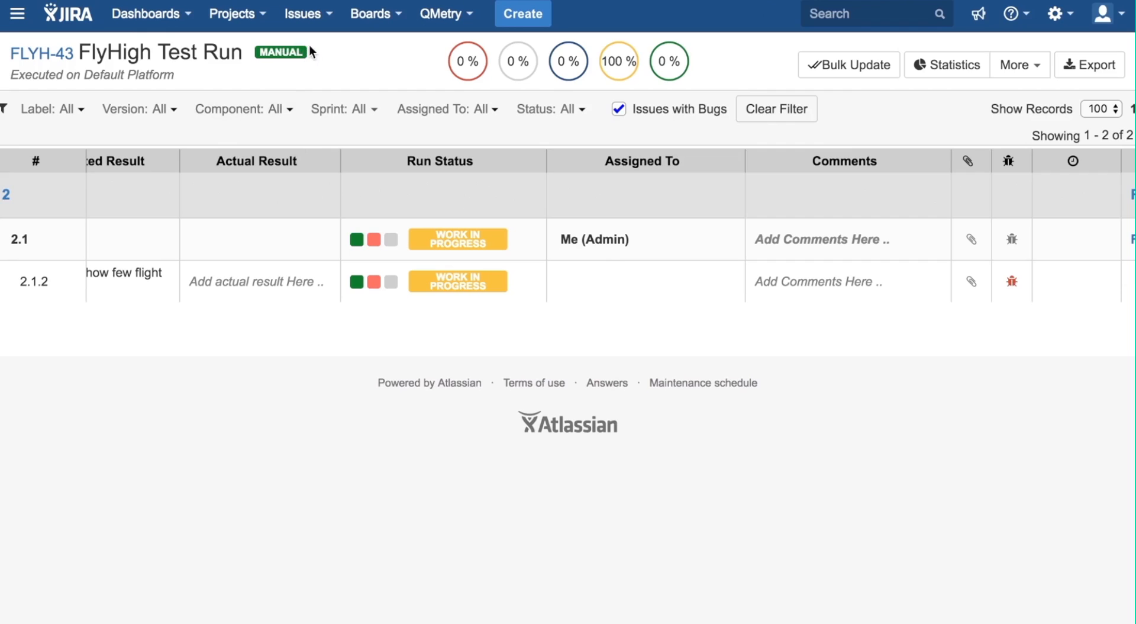
pyautogui.moveTo(318, 52)
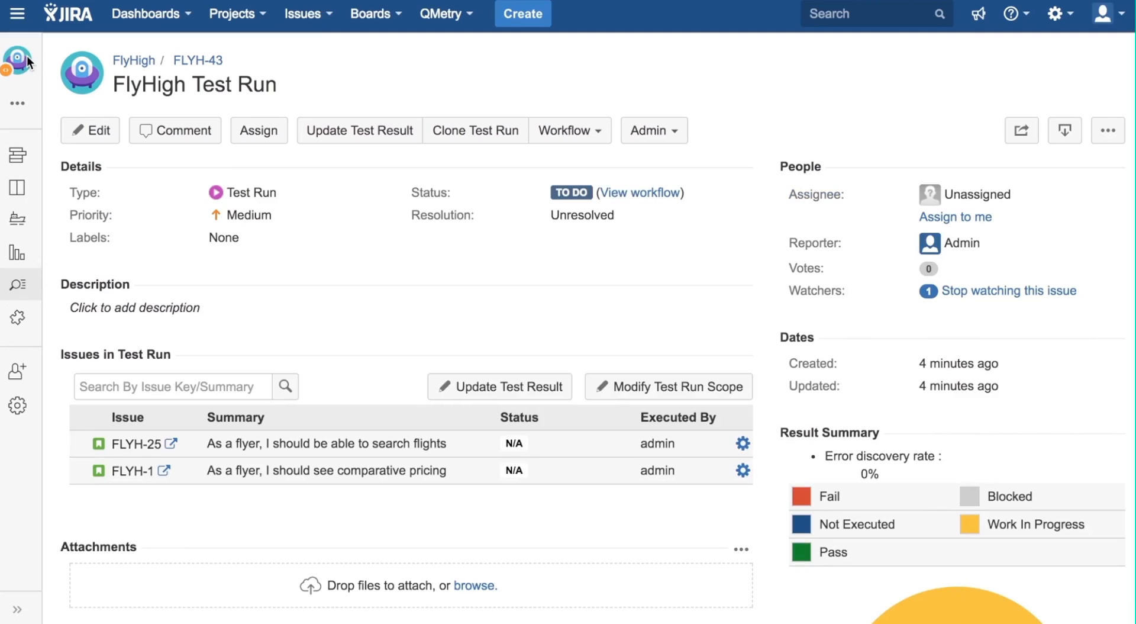
# Step: Review Clone Test Run options on FLYH-43, ticking clone by test case status, then close without cloning
pyautogui.click(476, 130)
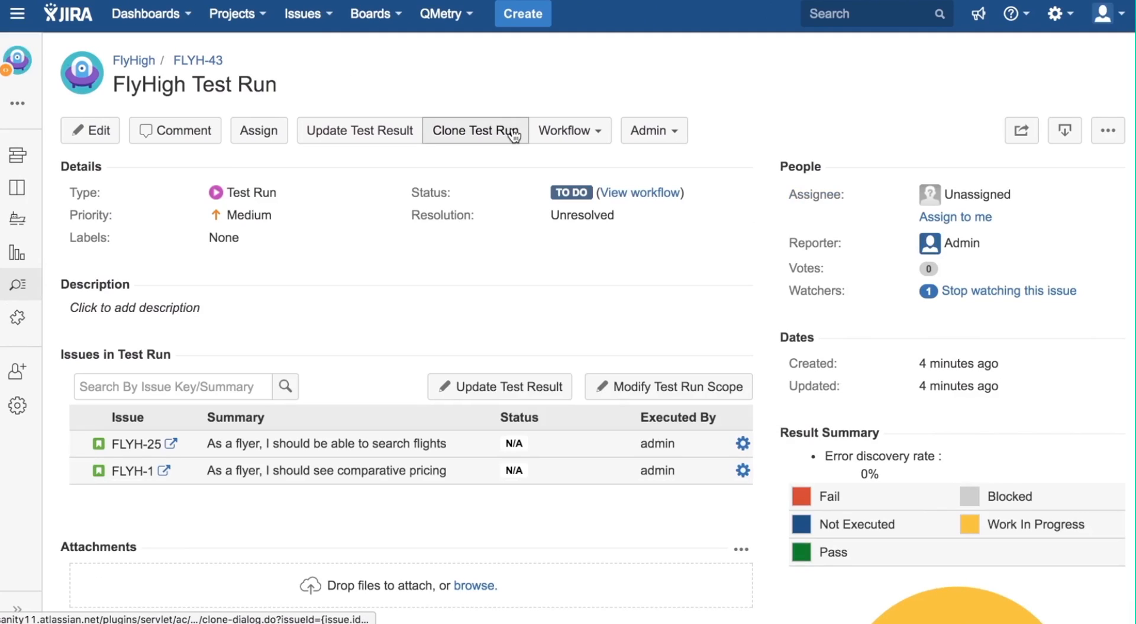
pyautogui.moveTo(476, 130)
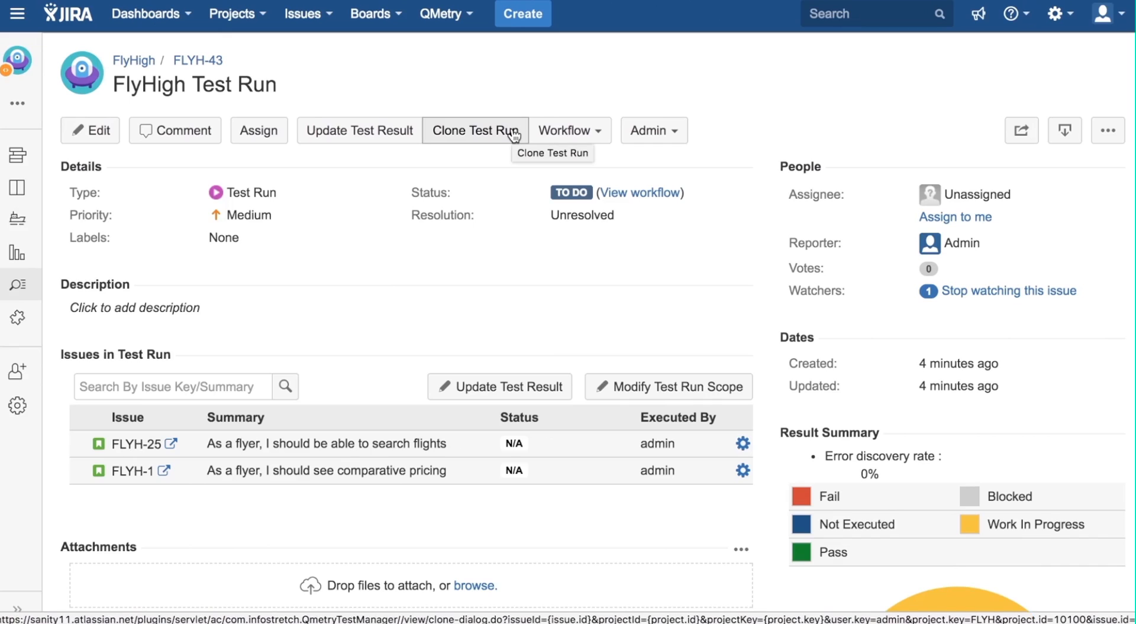
pyautogui.click(475, 130)
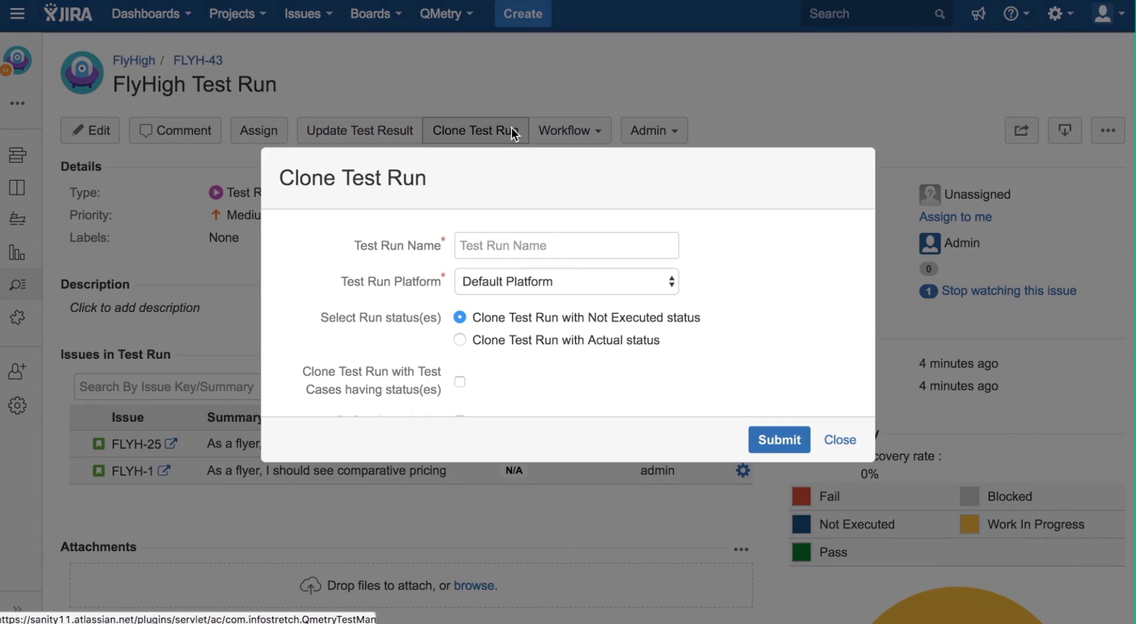
pyautogui.moveTo(552, 229)
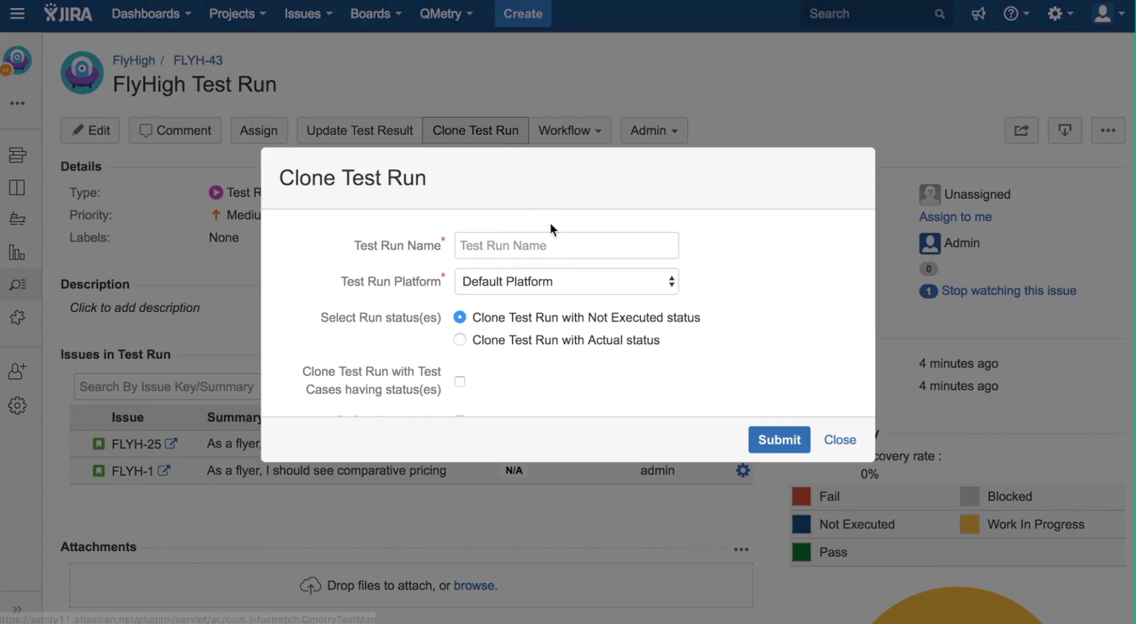
pyautogui.moveTo(573, 289)
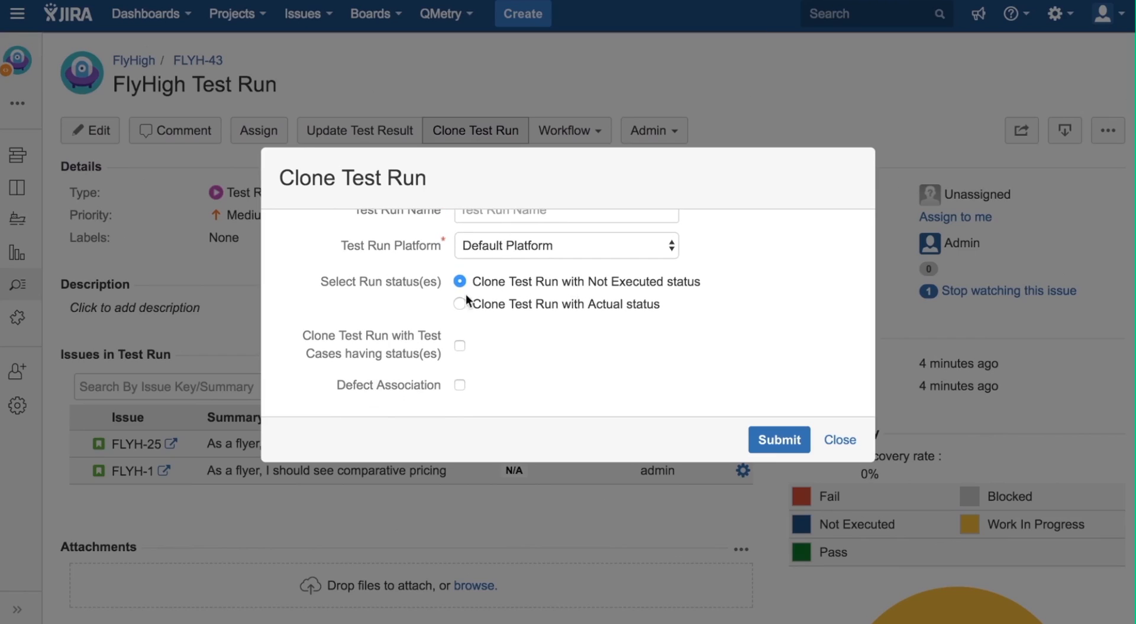
pyautogui.moveTo(416, 291)
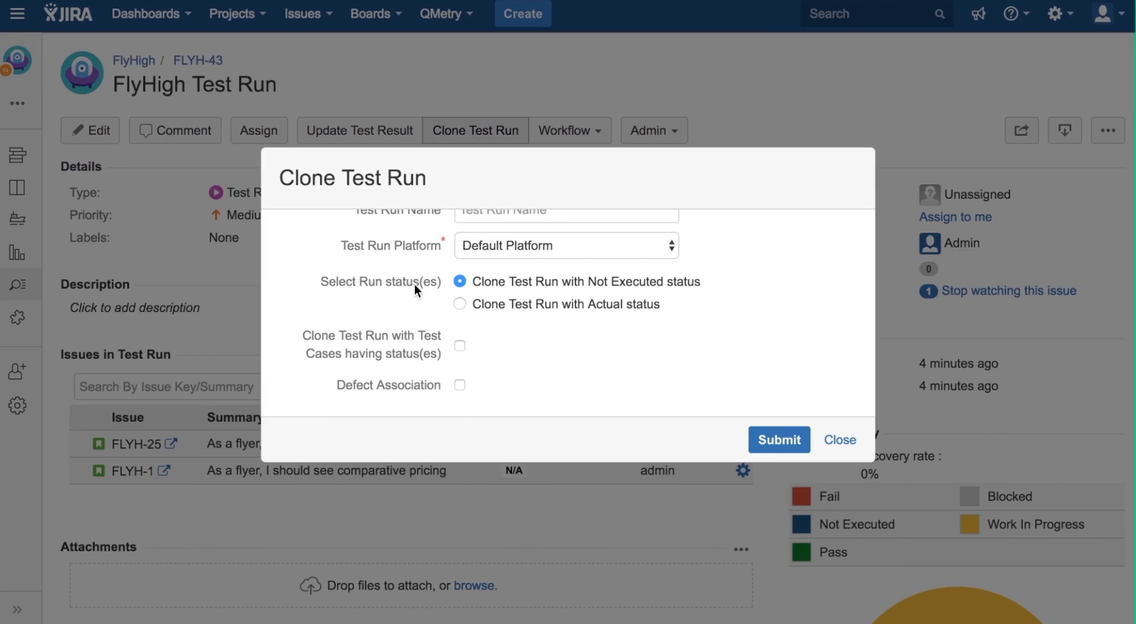
pyautogui.moveTo(422, 351)
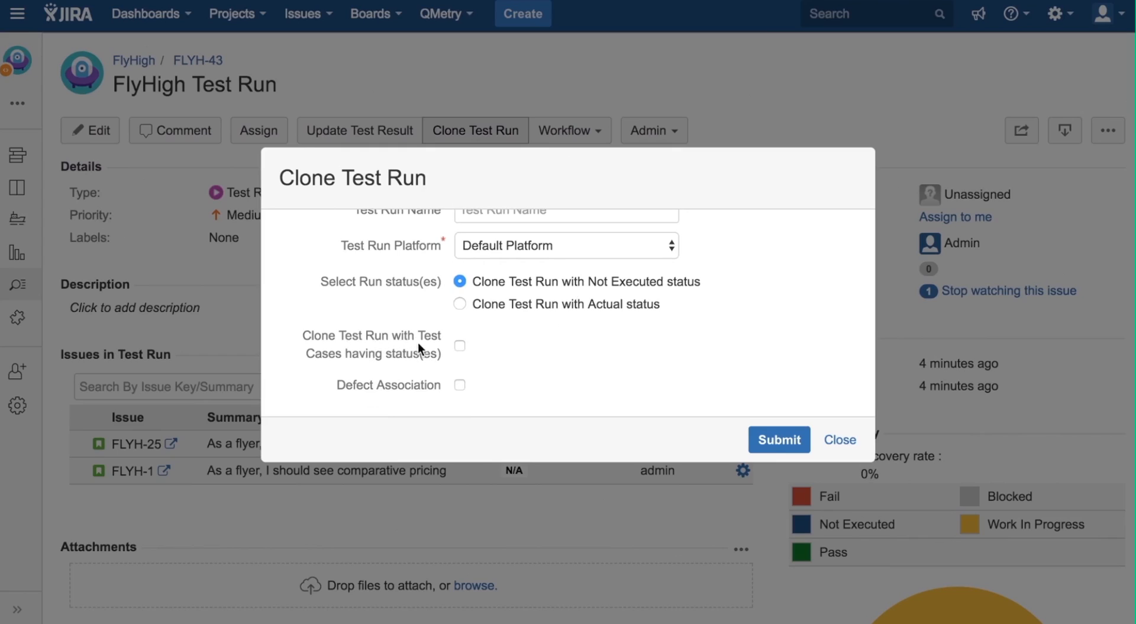
pyautogui.moveTo(435, 362)
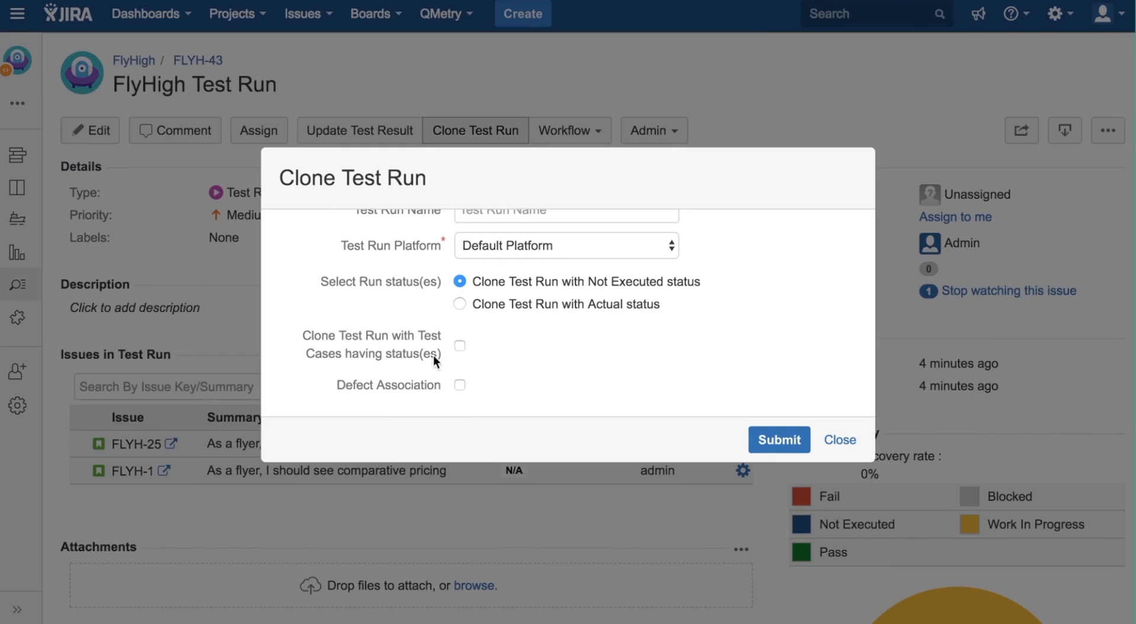
pyautogui.click(459, 345)
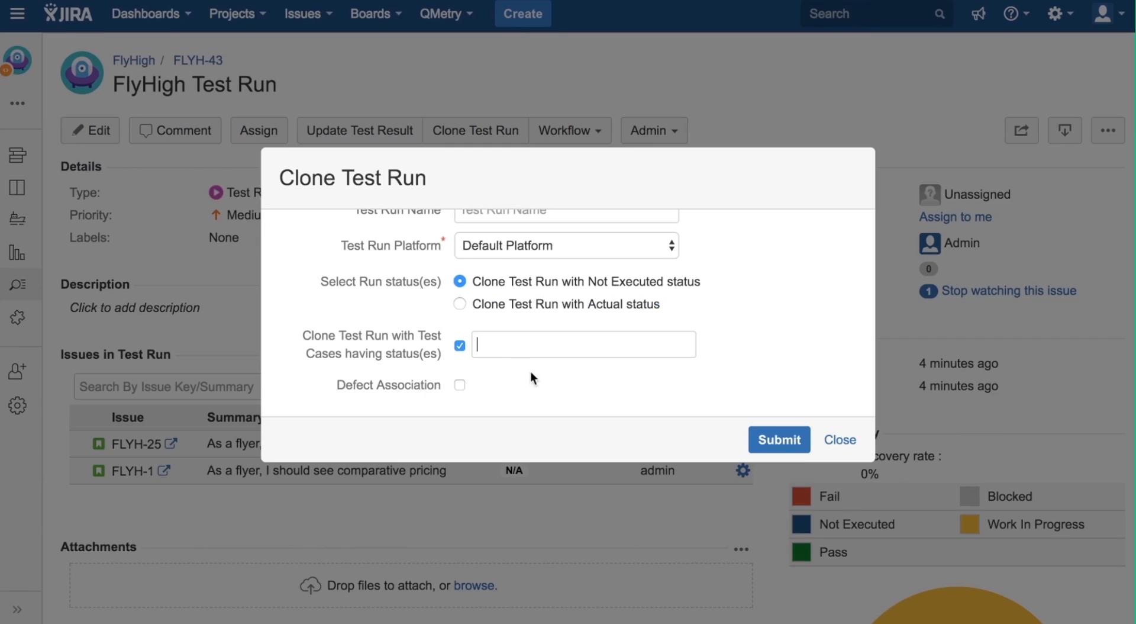
pyautogui.moveTo(841, 438)
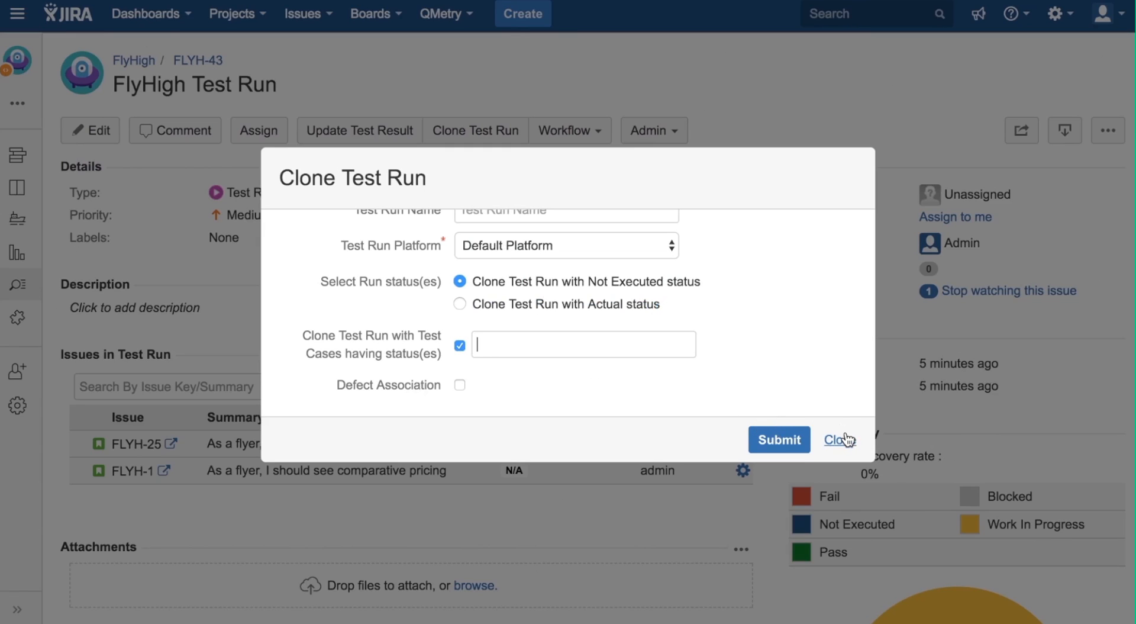
pyautogui.click(839, 439)
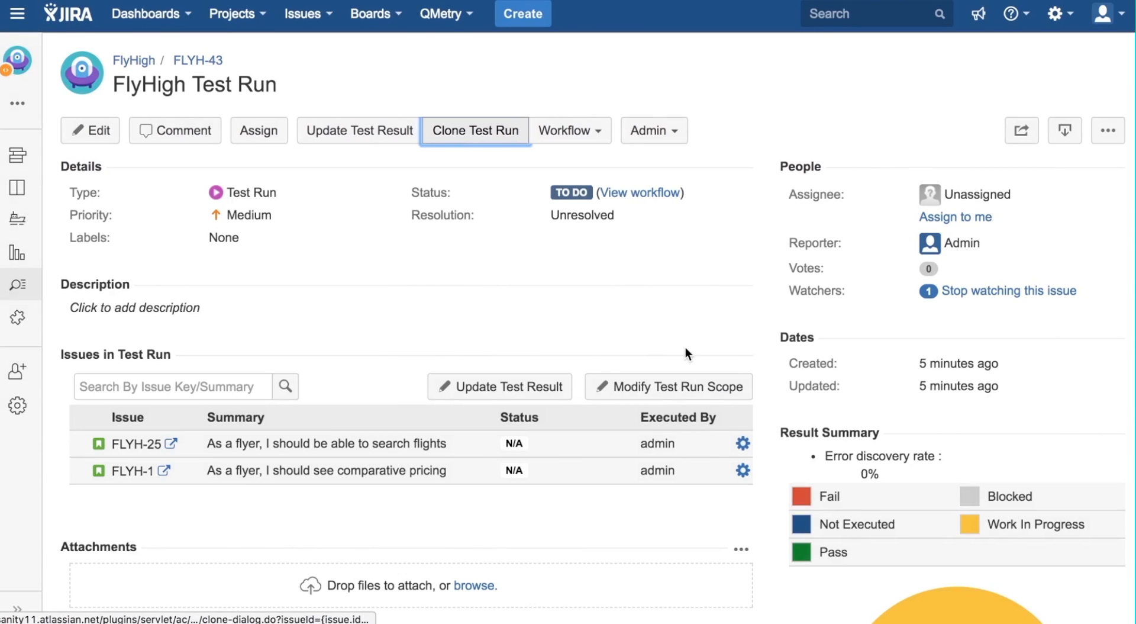
pyautogui.scroll(-3)
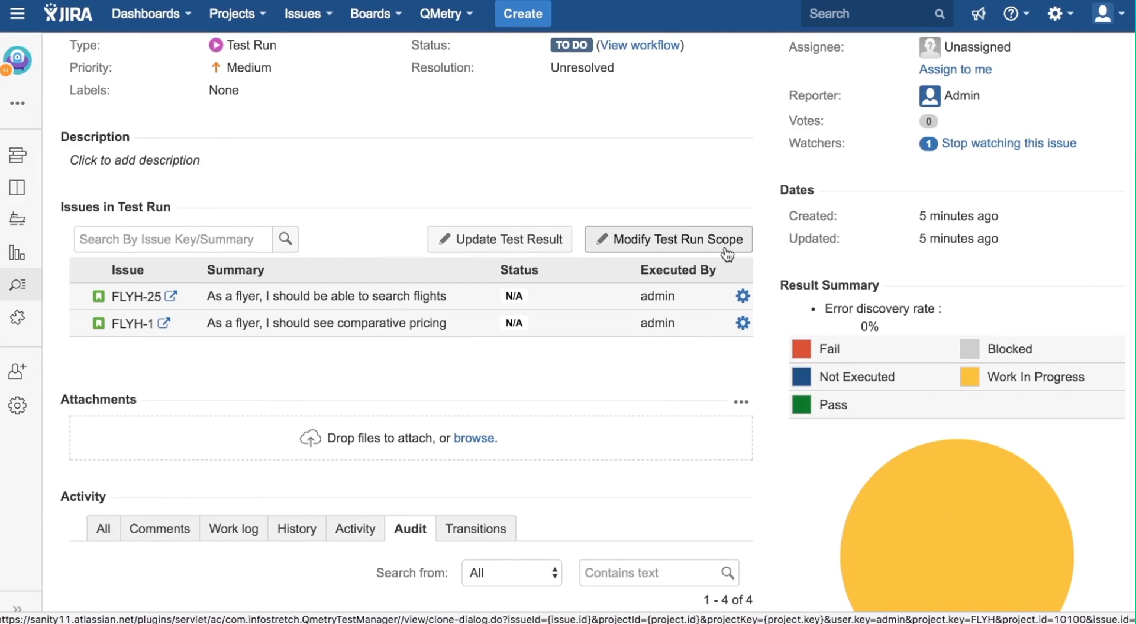
pyautogui.moveTo(725, 254)
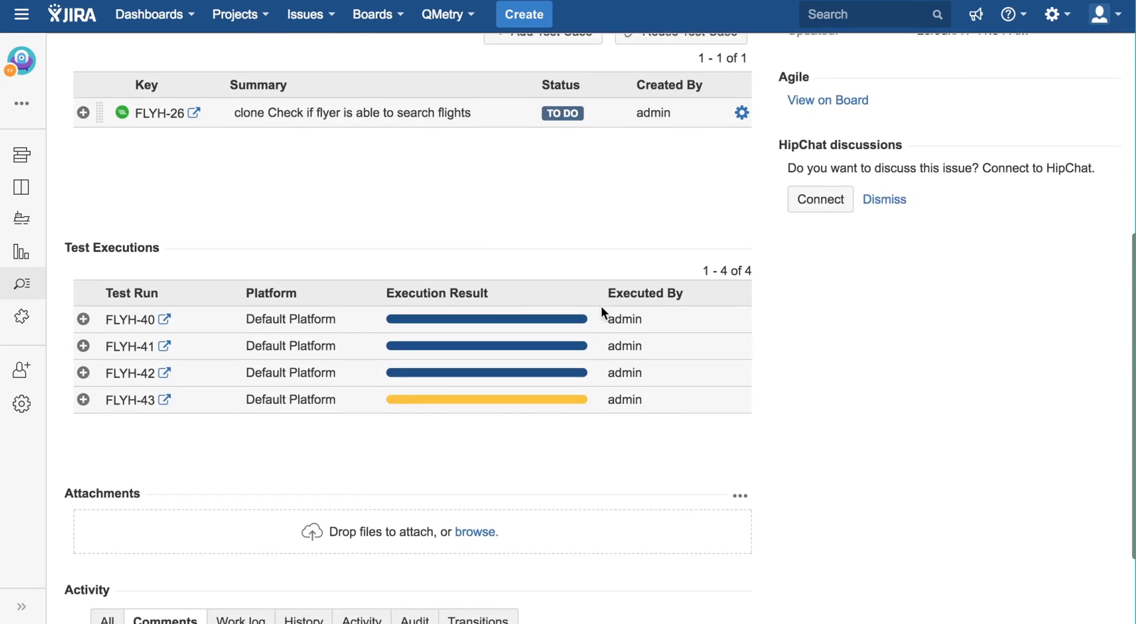
# Step: Expand test execution FLYH-40 under the story to show test case FLYH-26's result
pyautogui.scroll(-3)
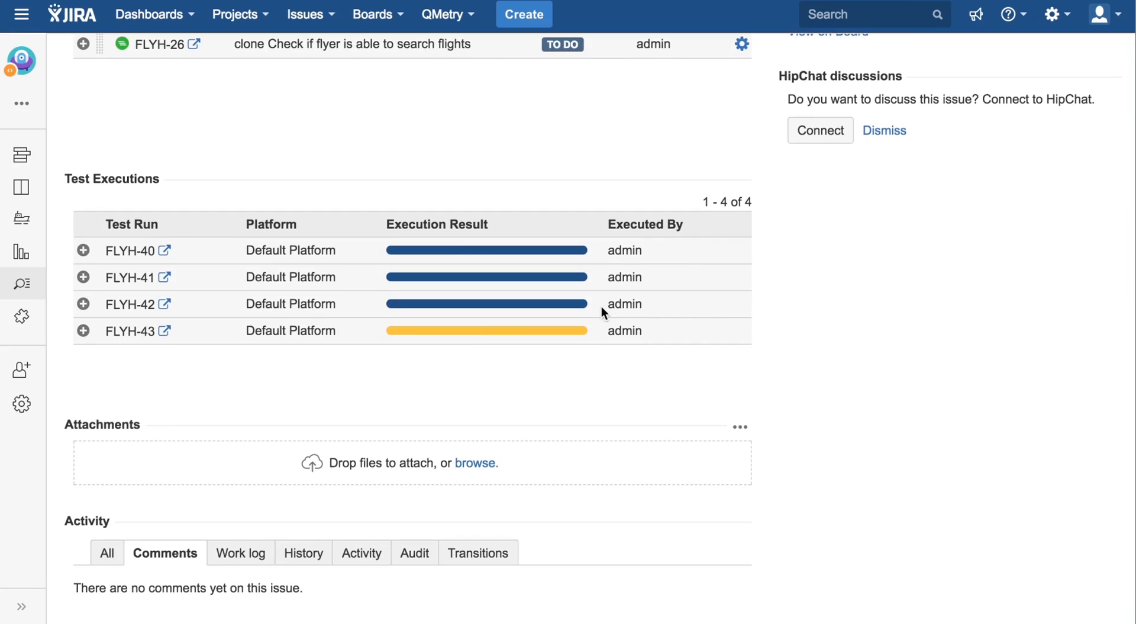
pyautogui.moveTo(231, 277)
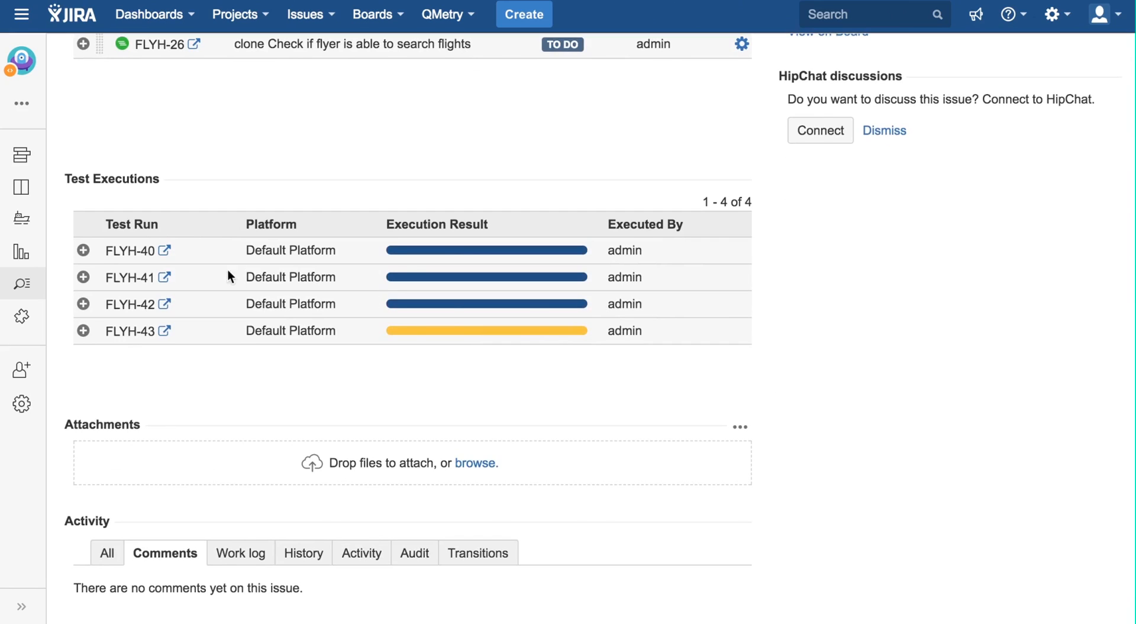
pyautogui.click(83, 250)
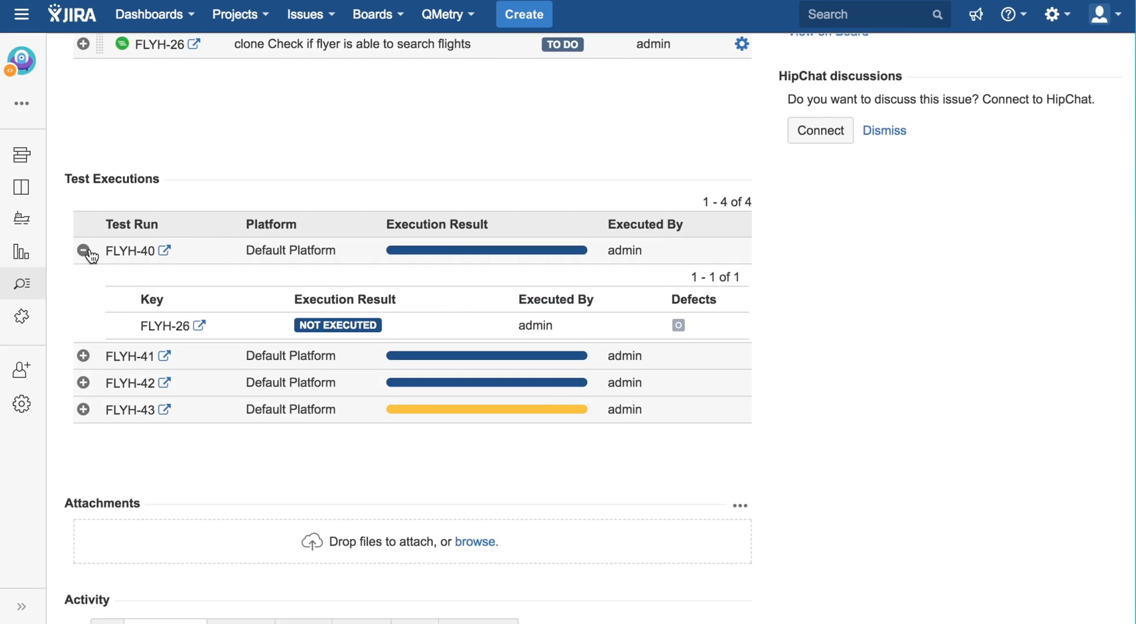